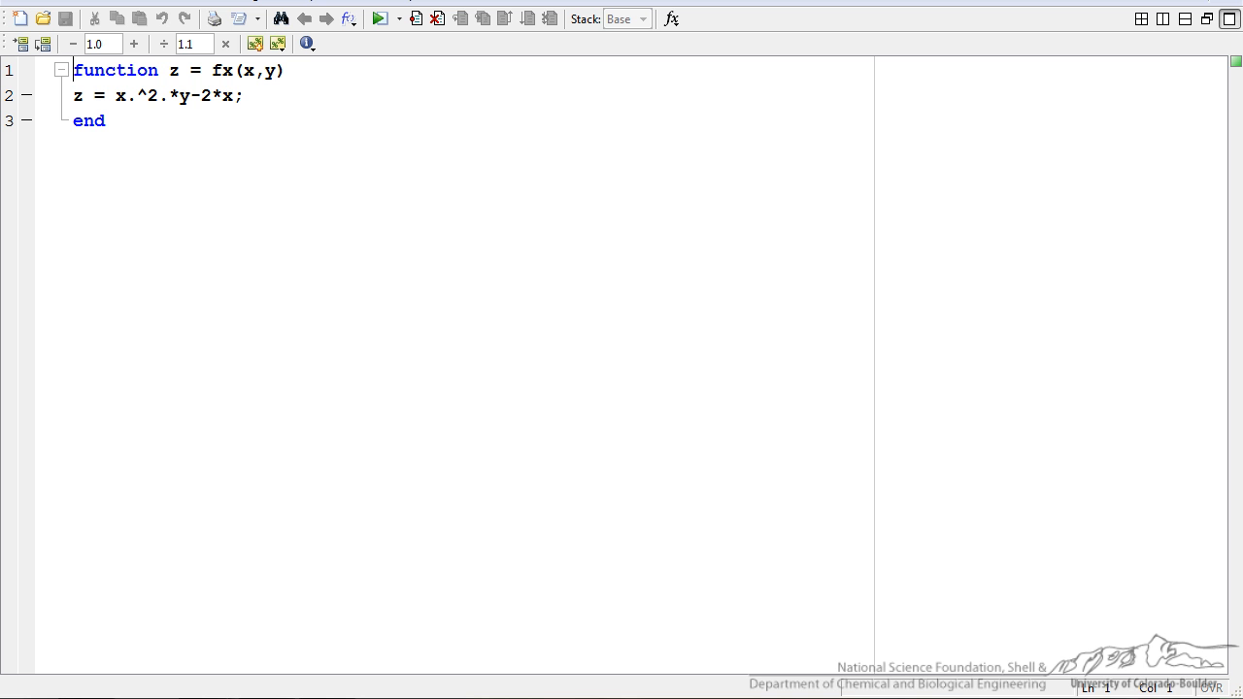
Step: Return from fx.m in the Editor to the Command Window with the meshgrid and Z = fx(X,Y) commands
triple_click(156, 95)
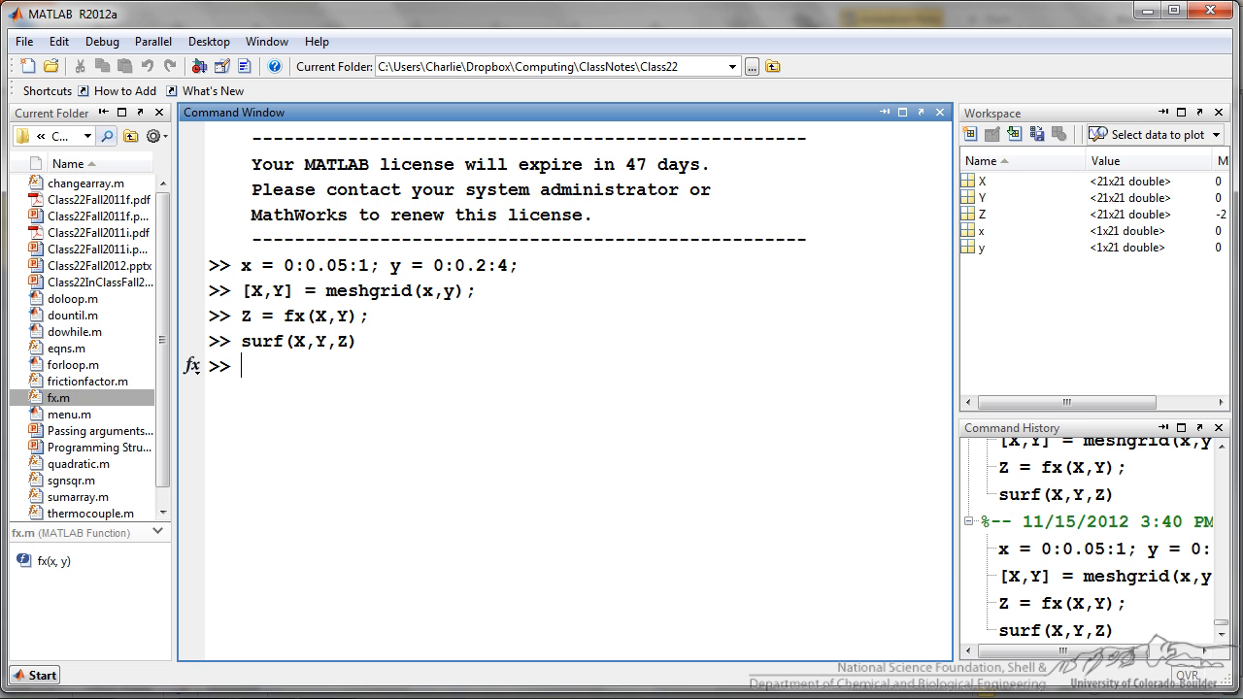
Step: Run surf(X,Y,Z) so Figure 1 shows the surface of z = x.^2.*y-2*x
double_click(340, 315)
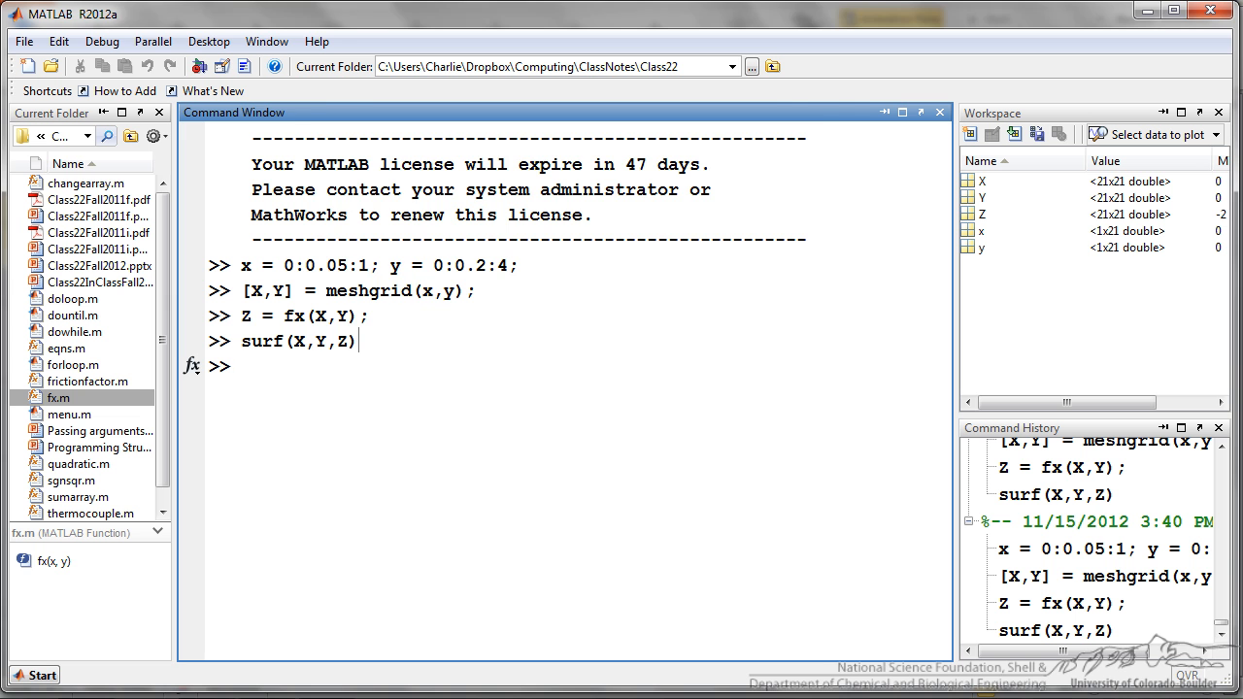
key("Return")
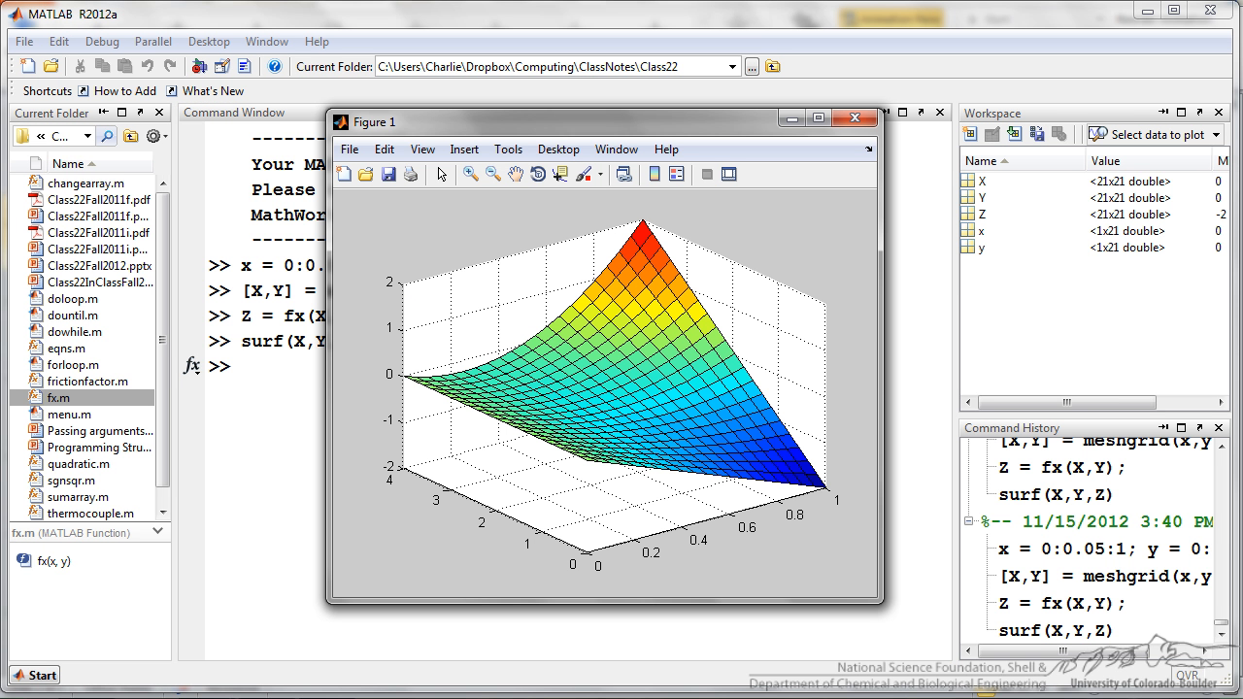
mouse_move(536, 175)
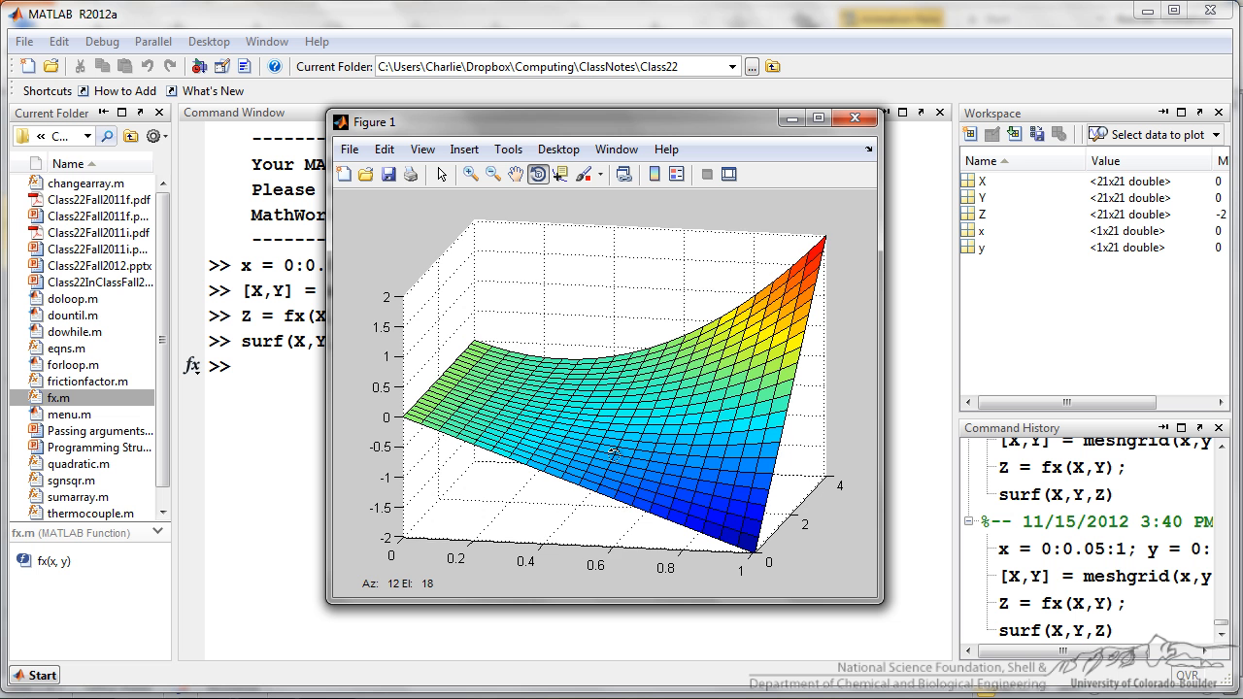
Step: Rotate the 3-D surface of fx to a new azimuth and elevation
left_click_drag(611, 450, 742, 567)
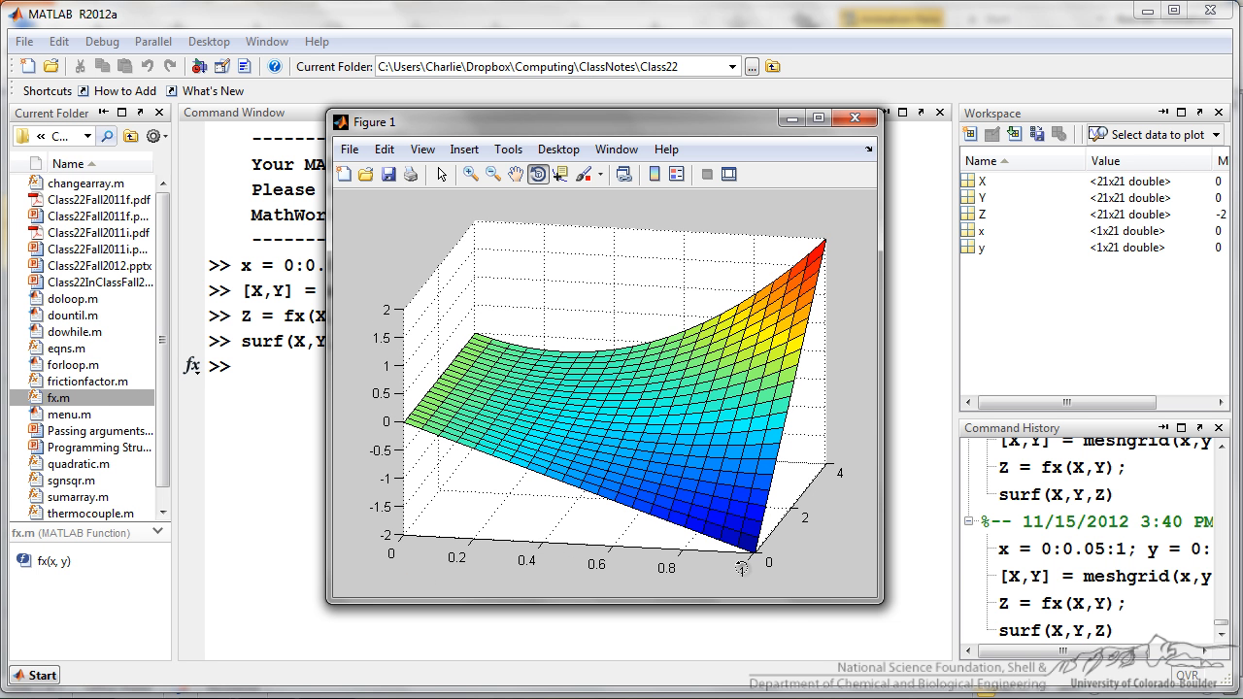
mouse_move(785, 534)
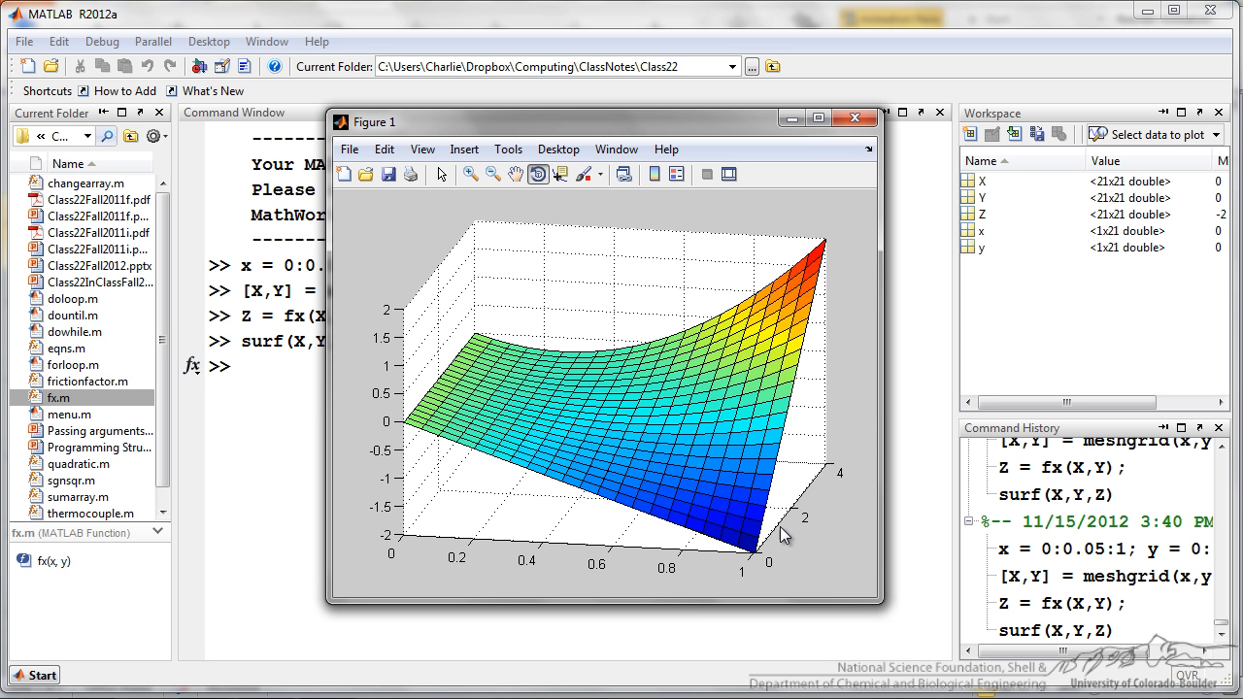
mouse_move(831, 481)
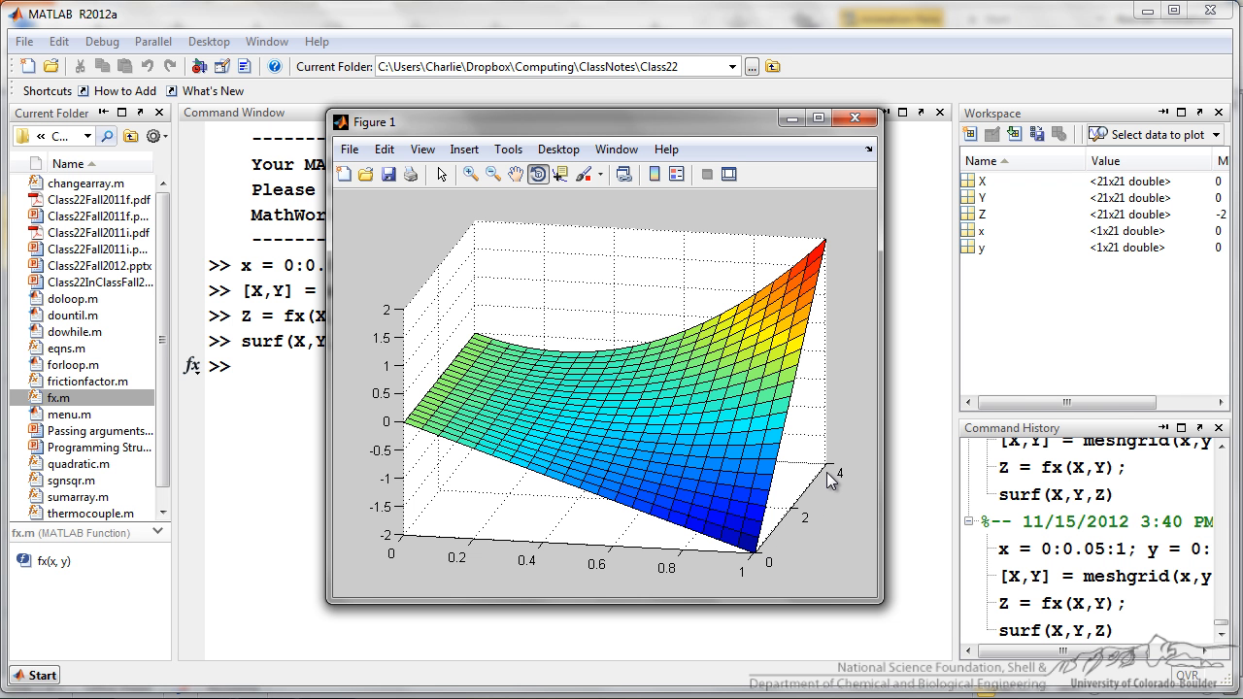
mouse_move(466, 327)
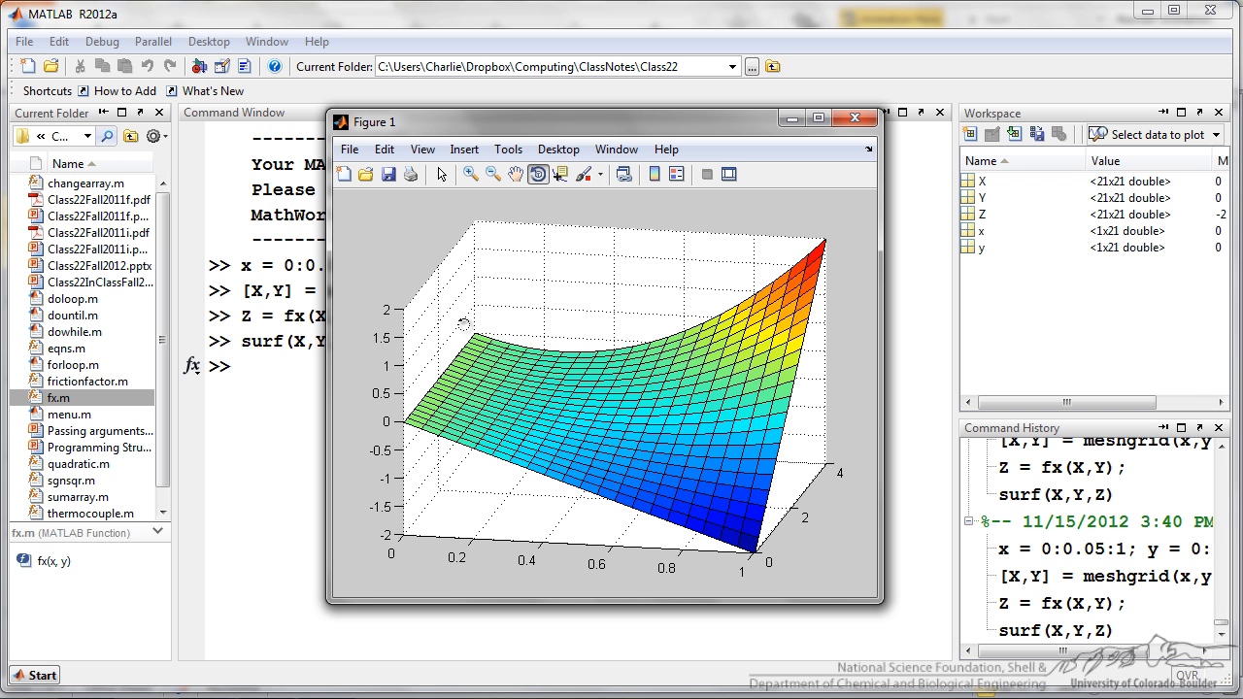
mouse_move(439, 295)
type("f1 = @(x) fx(x,3.5)")
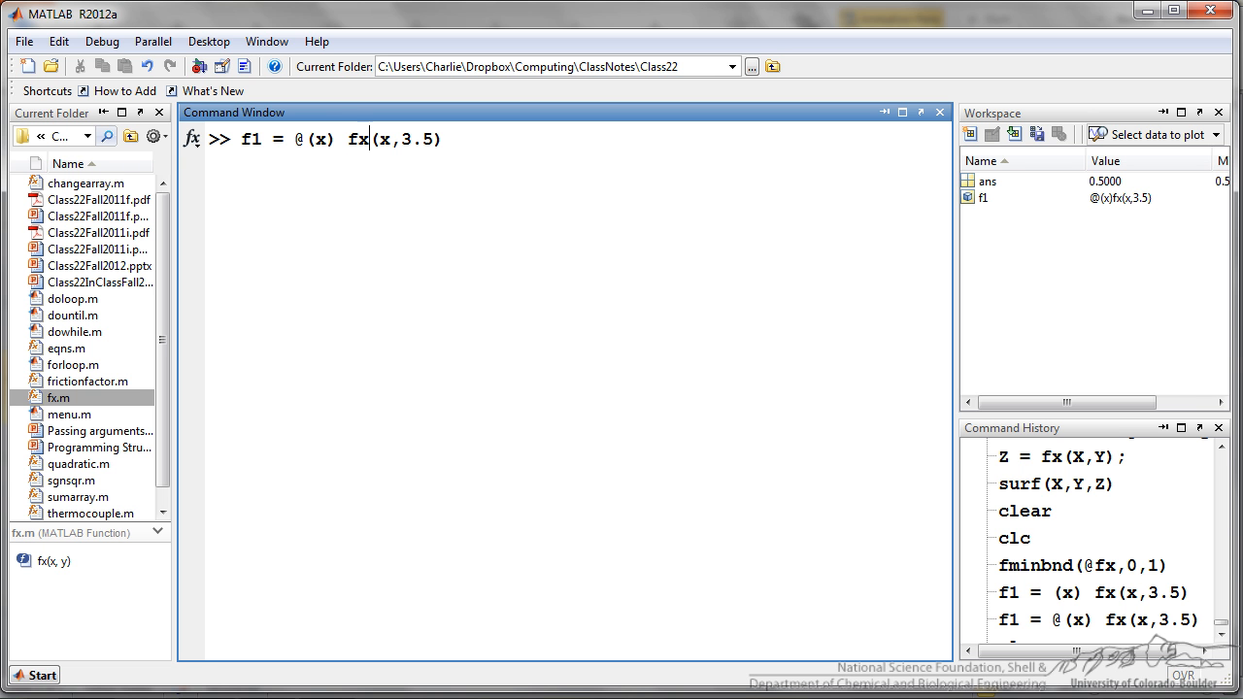
Step: Run fminbnd(f1,0,1) with y fixed at 3.5, giving the minimum 0.2857
double_click(361, 139)
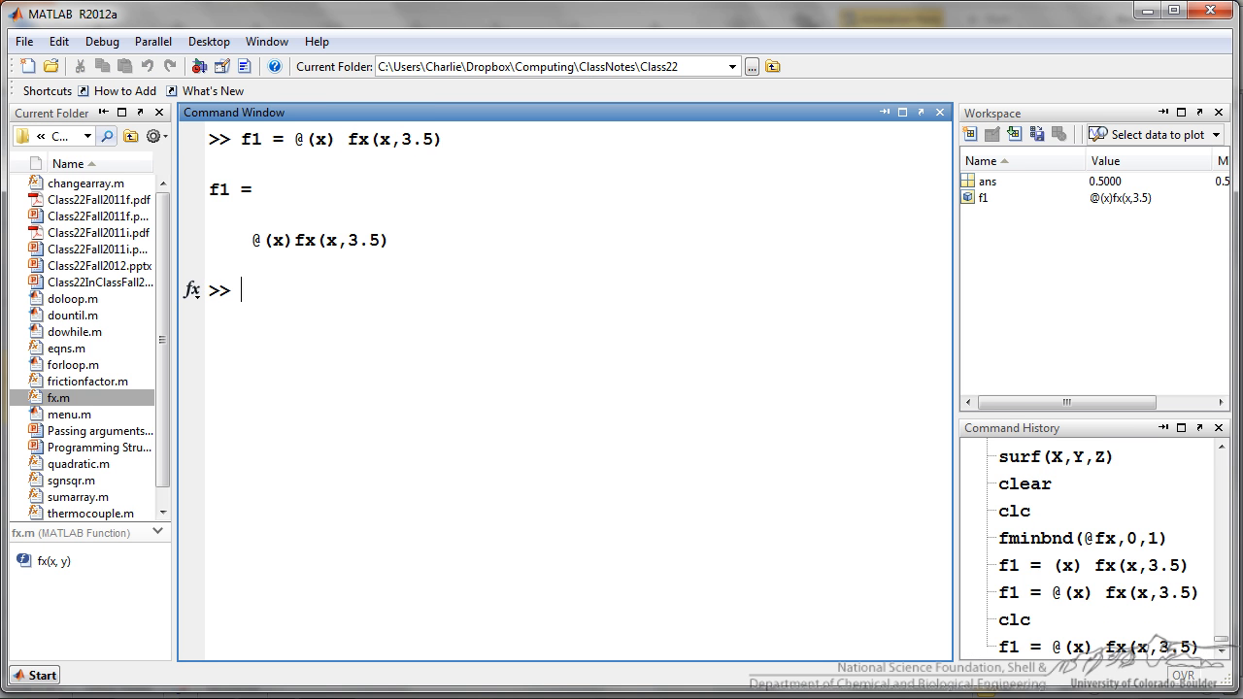
type("fminbnd(f1,0,1)")
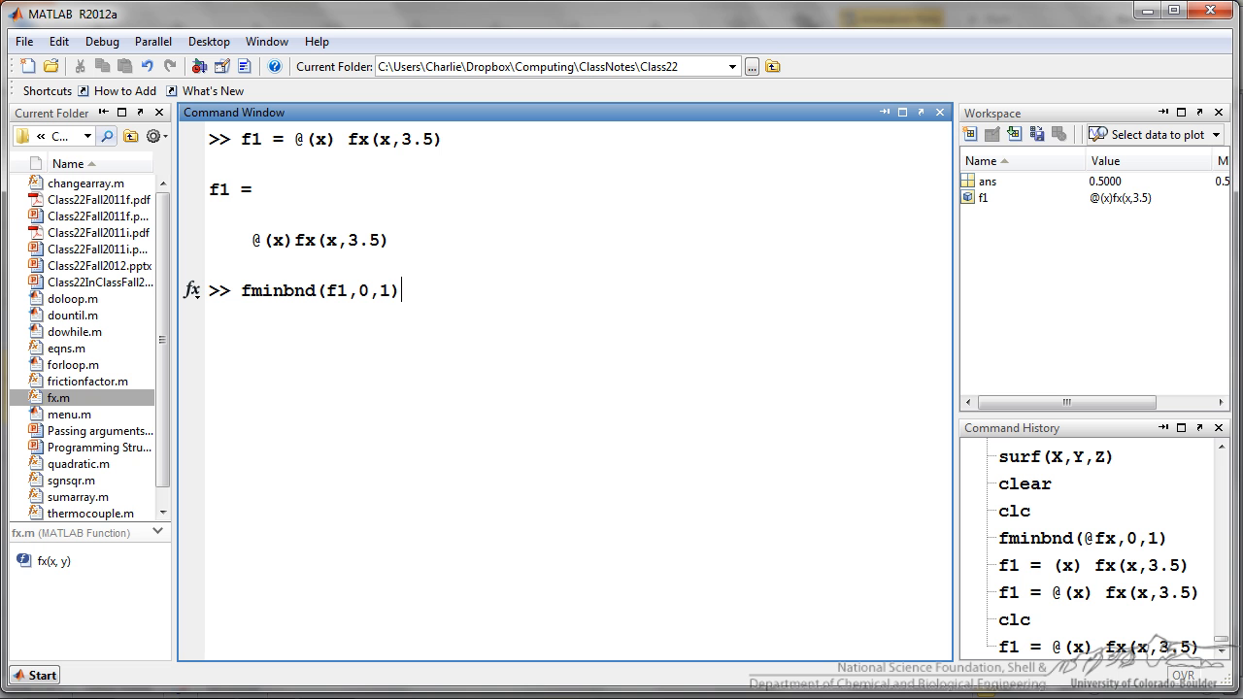
double_click(338, 291)
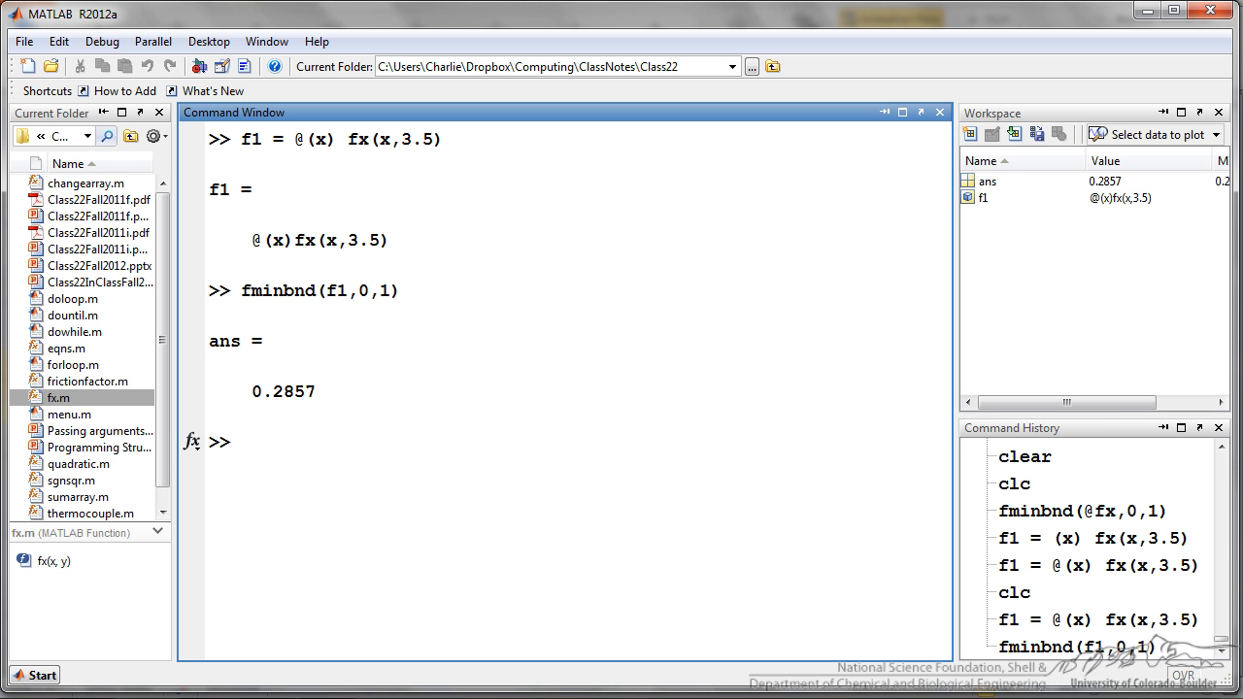
Step: Redefine f1 = @(x) fx(x,4) and rerun fminbnd(f1,0,1), giving 0.2500
type("f1 = @(x) fx(x,3.")
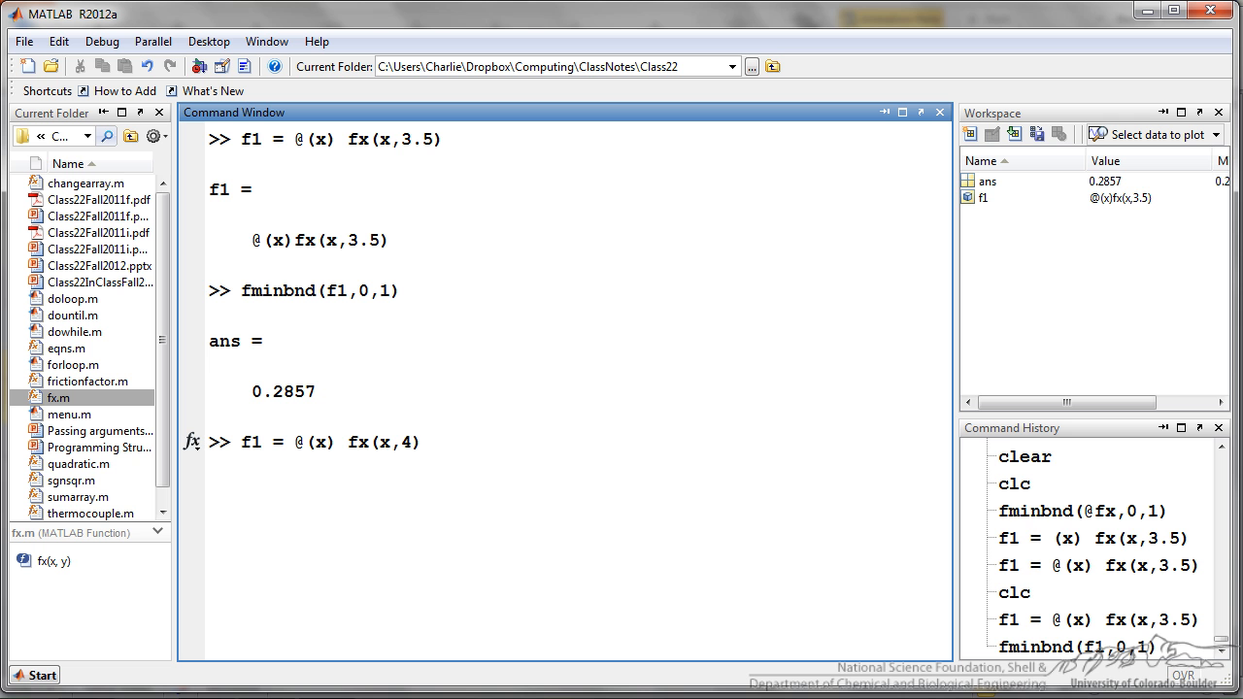
key("Return")
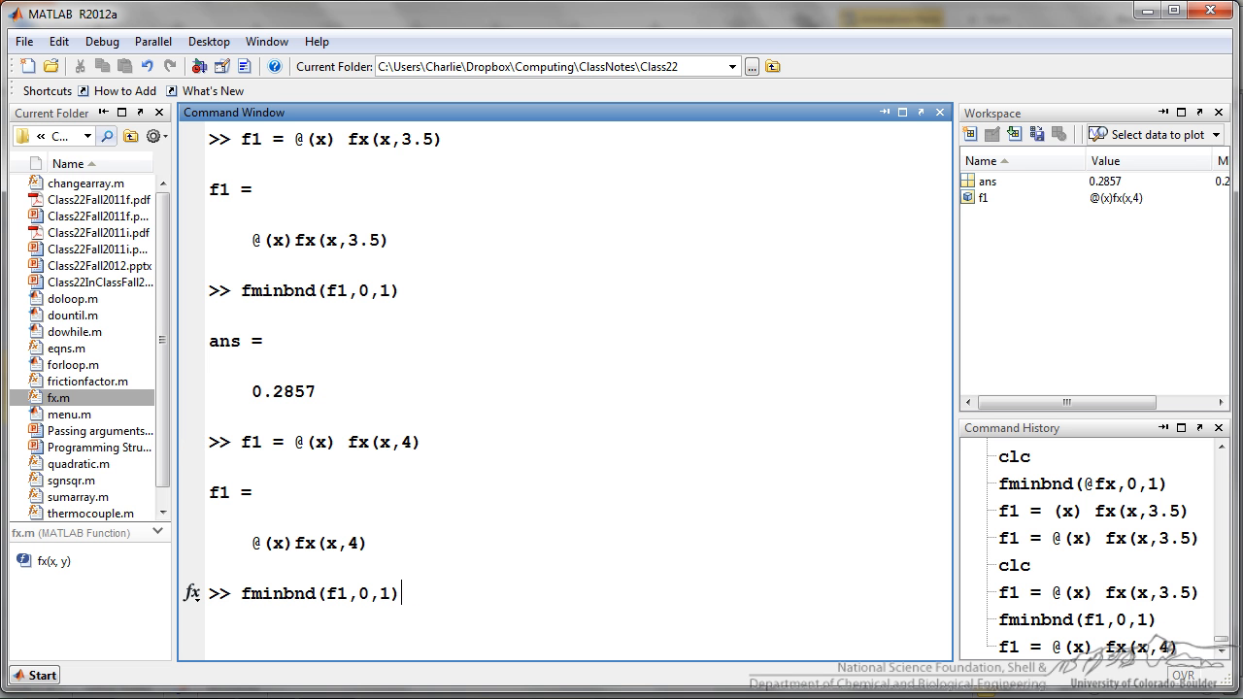
key("Return")
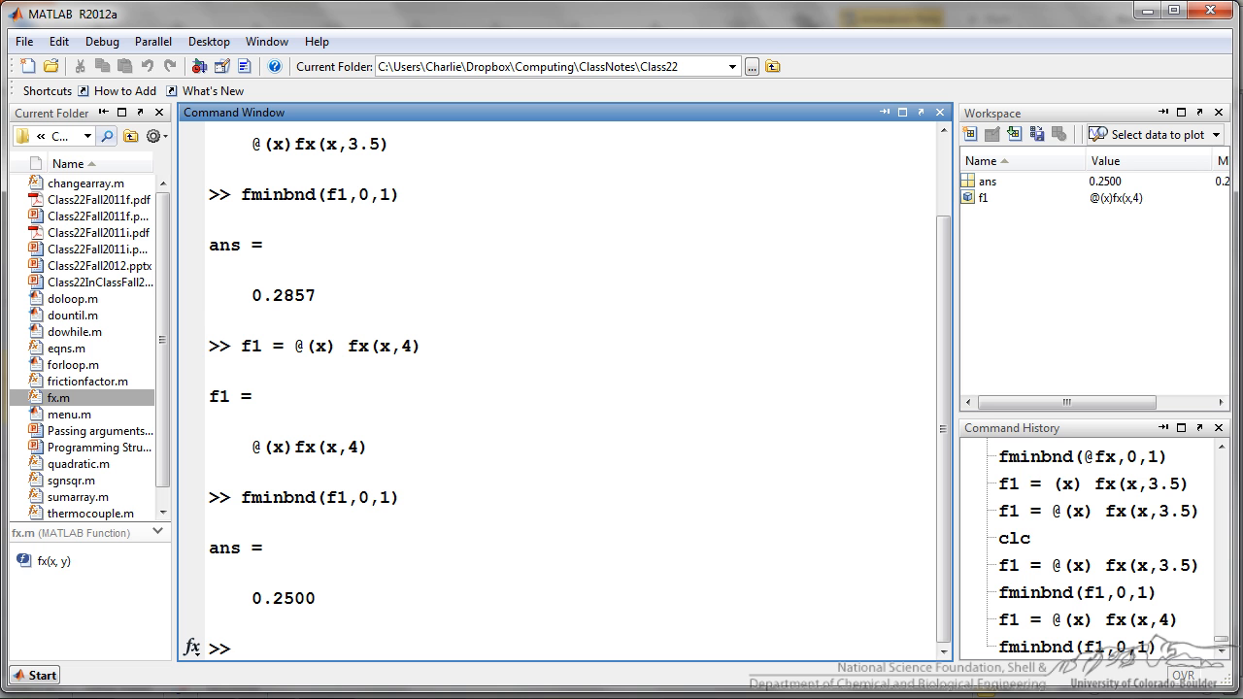
left_click(233, 649)
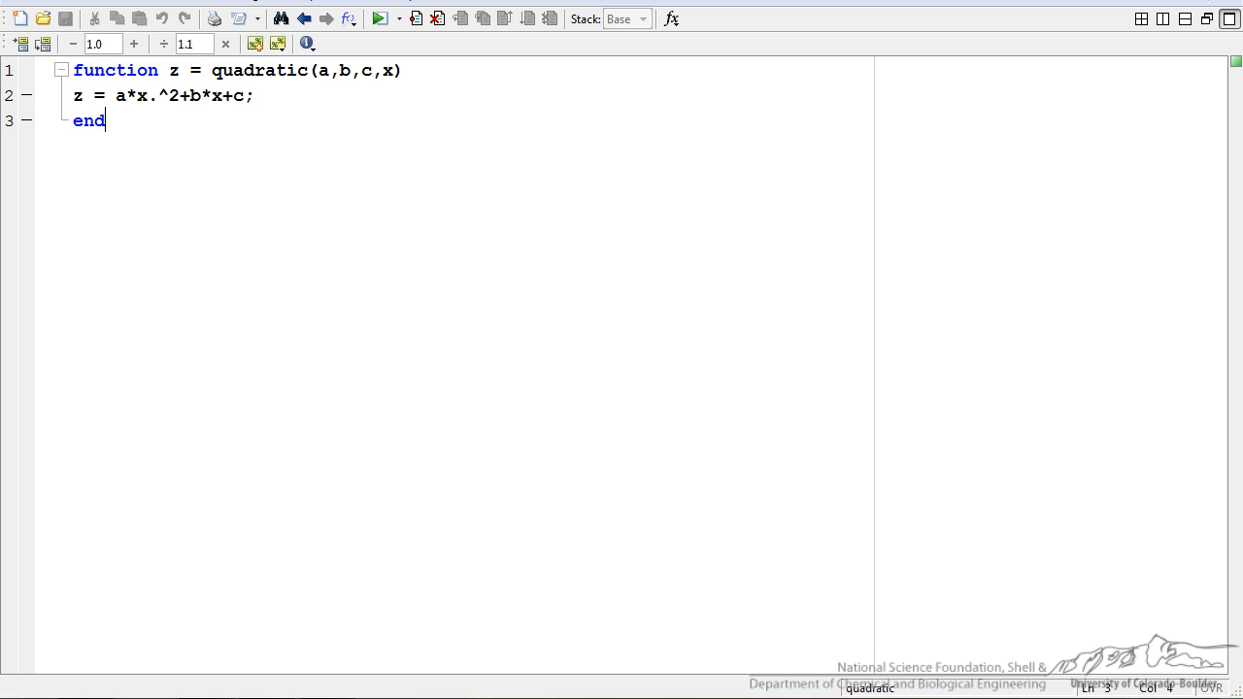
Step: Show quadratic.m in the Editor, then return to the Command Window with a, b and c defined
left_click_drag(82, 70, 254, 95)
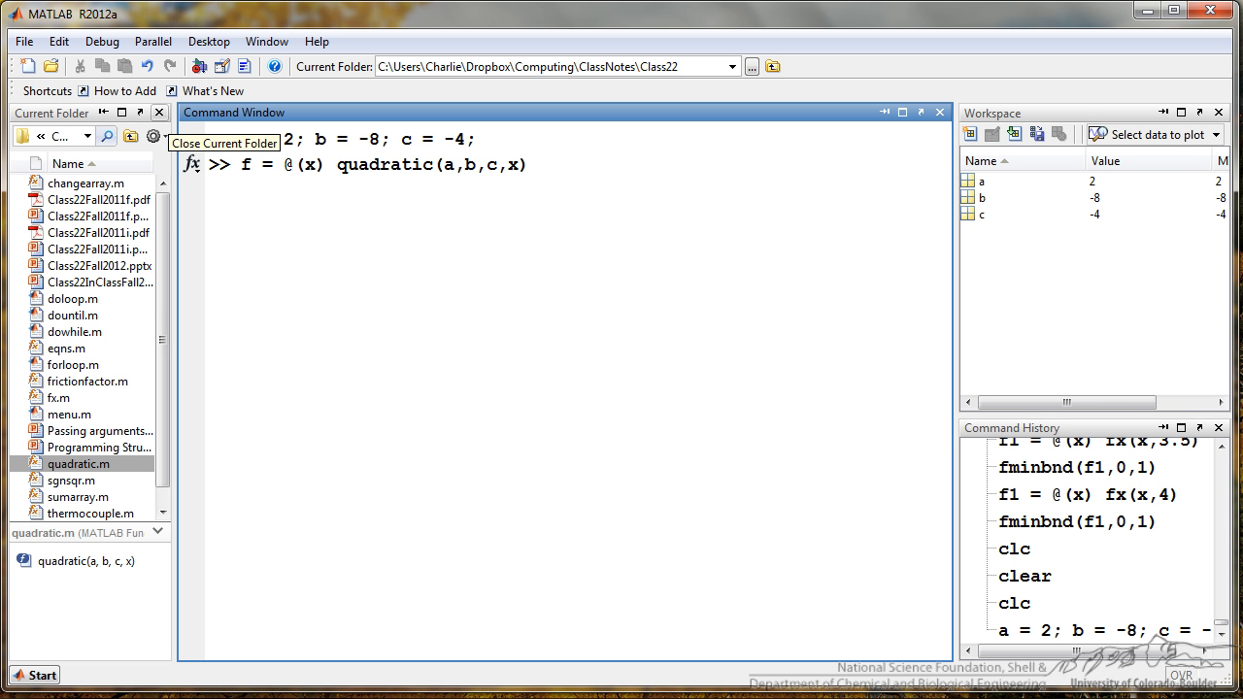
mouse_move(529, 163)
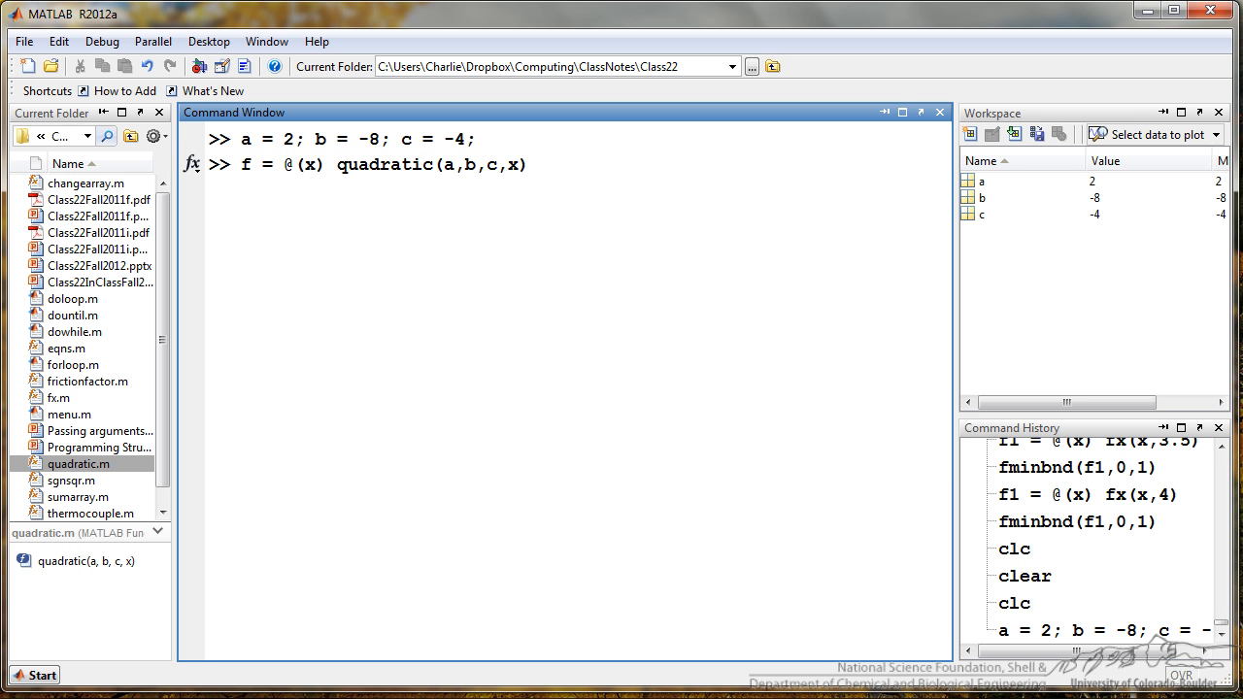
Step: Run min = fminbnd(f,0,5), giving 2.0000, and enter quadratic(a,b,c,min)
double_click(310, 163)
type("min = fminbnd(f,0,5)")
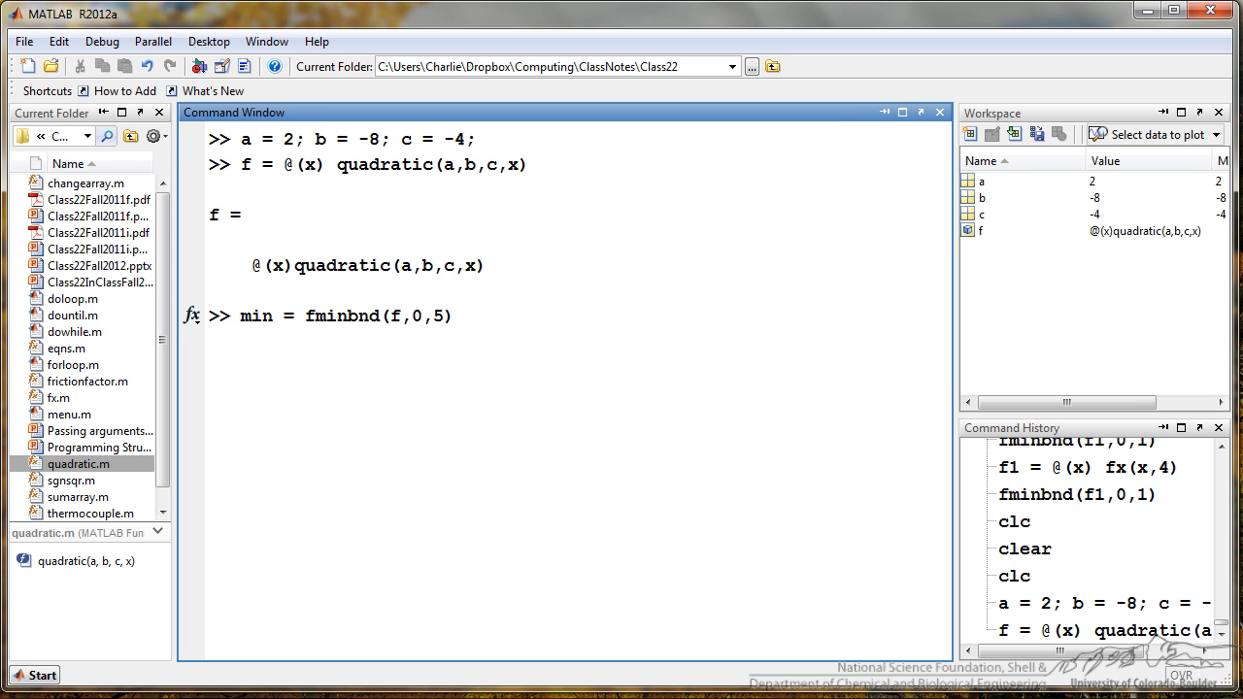
key("Return")
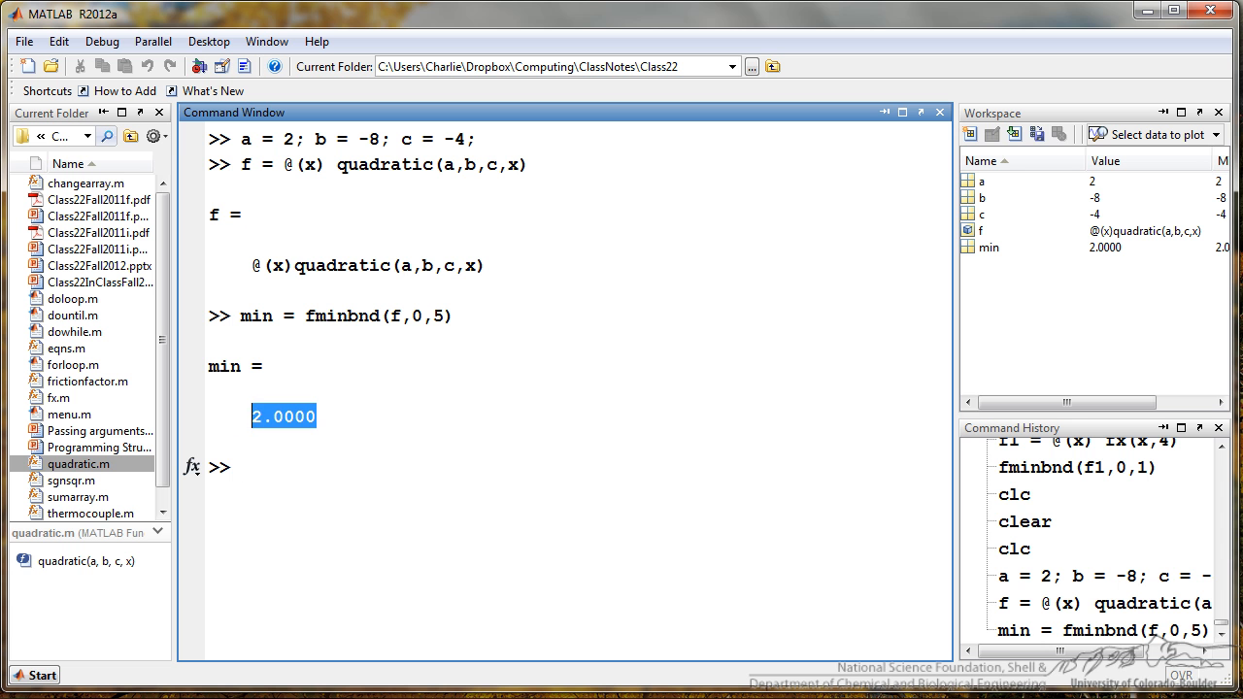
type("quadratic(a,b,c,min)")
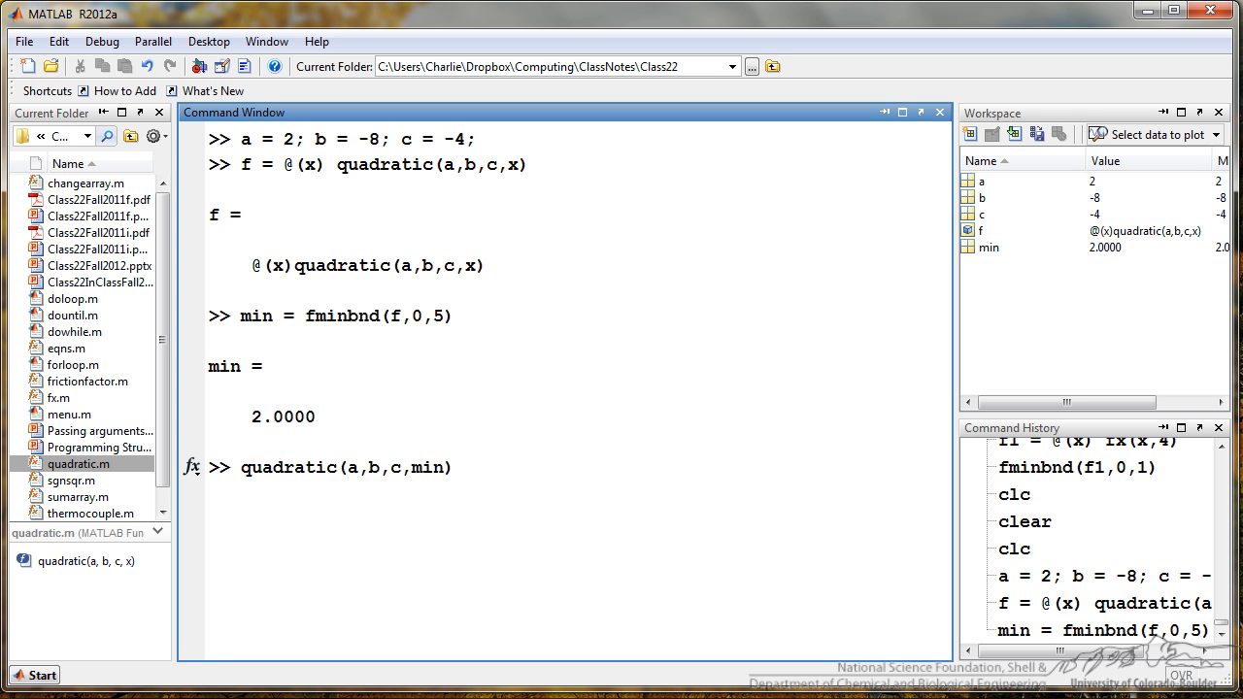
left_click(447, 466)
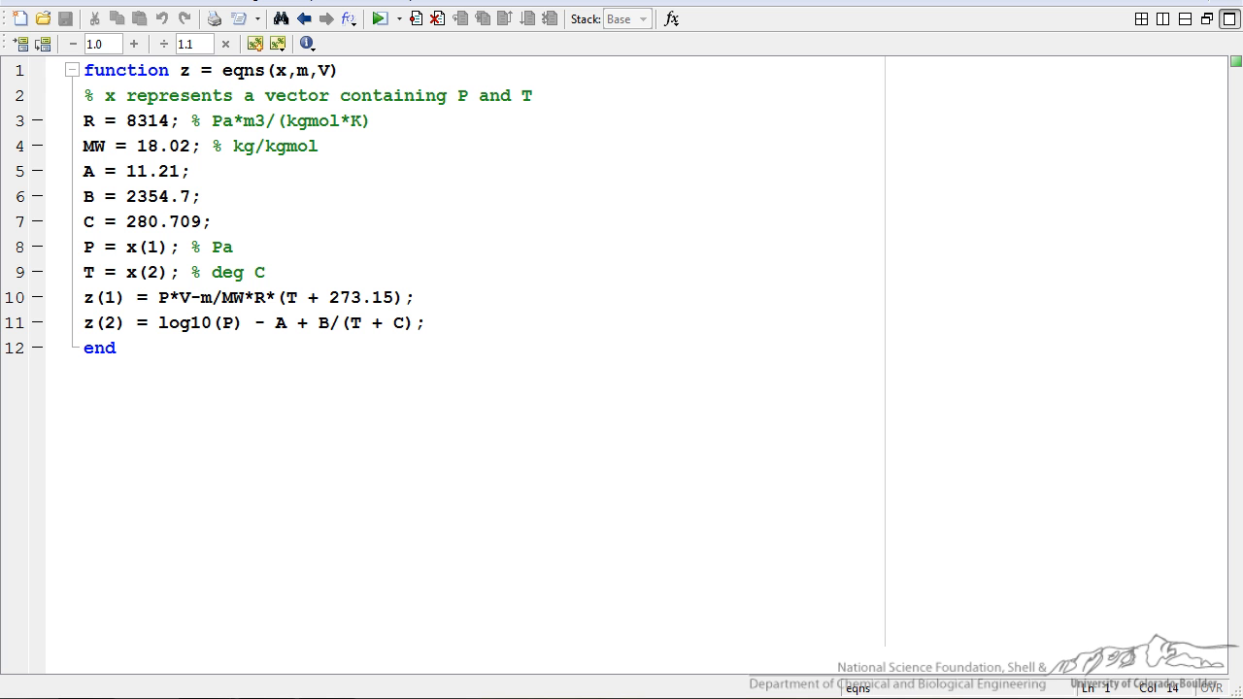
Step: In eqns.m, highlight x as the vector holding pressure x(1) and temperature x(2), then go back to the Command Window
left_click(221, 70)
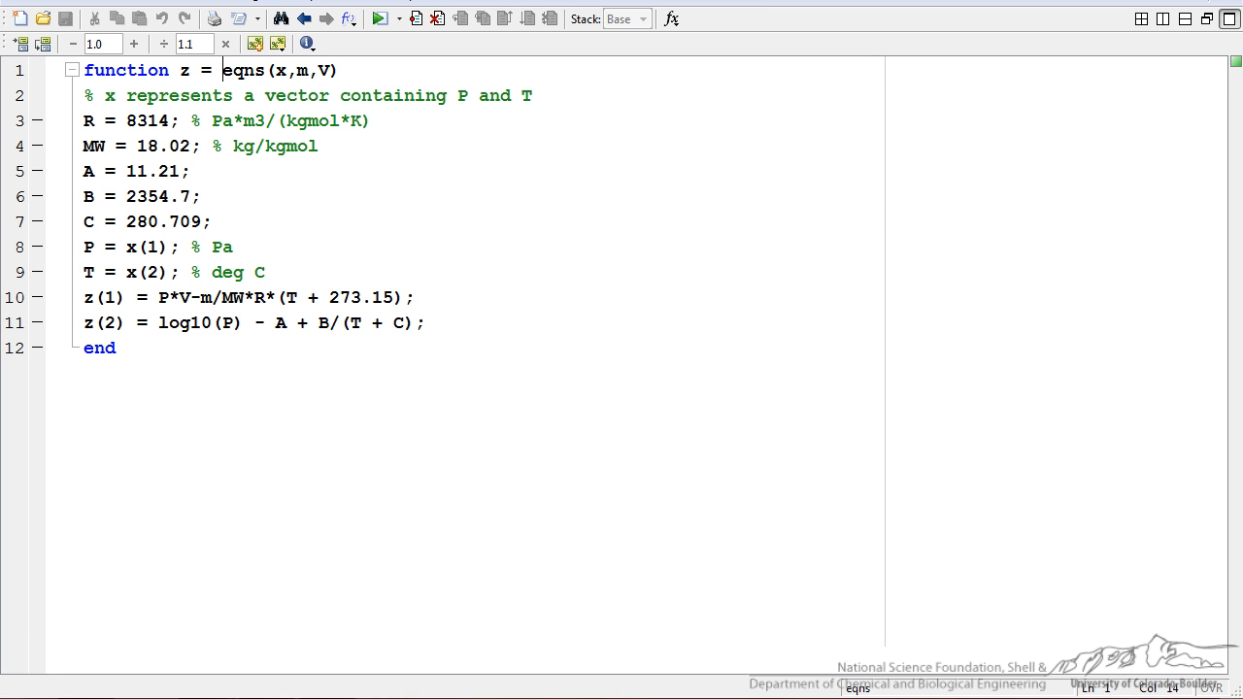
double_click(280, 70)
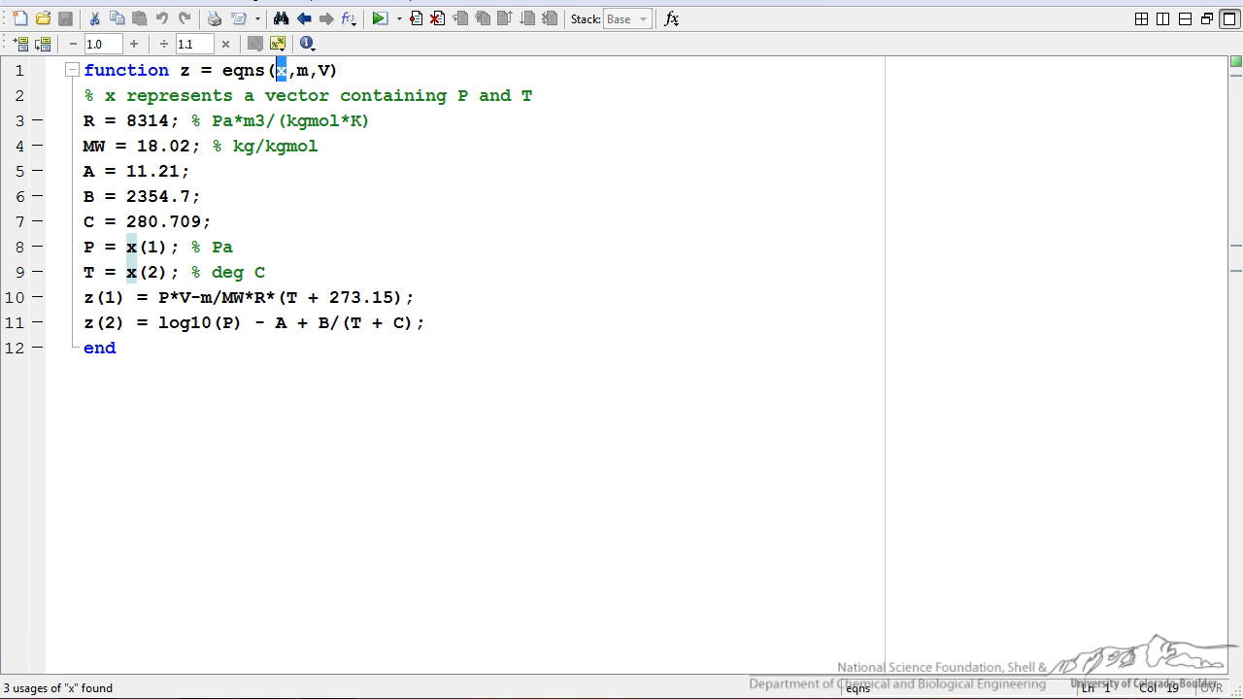
left_click(135, 272)
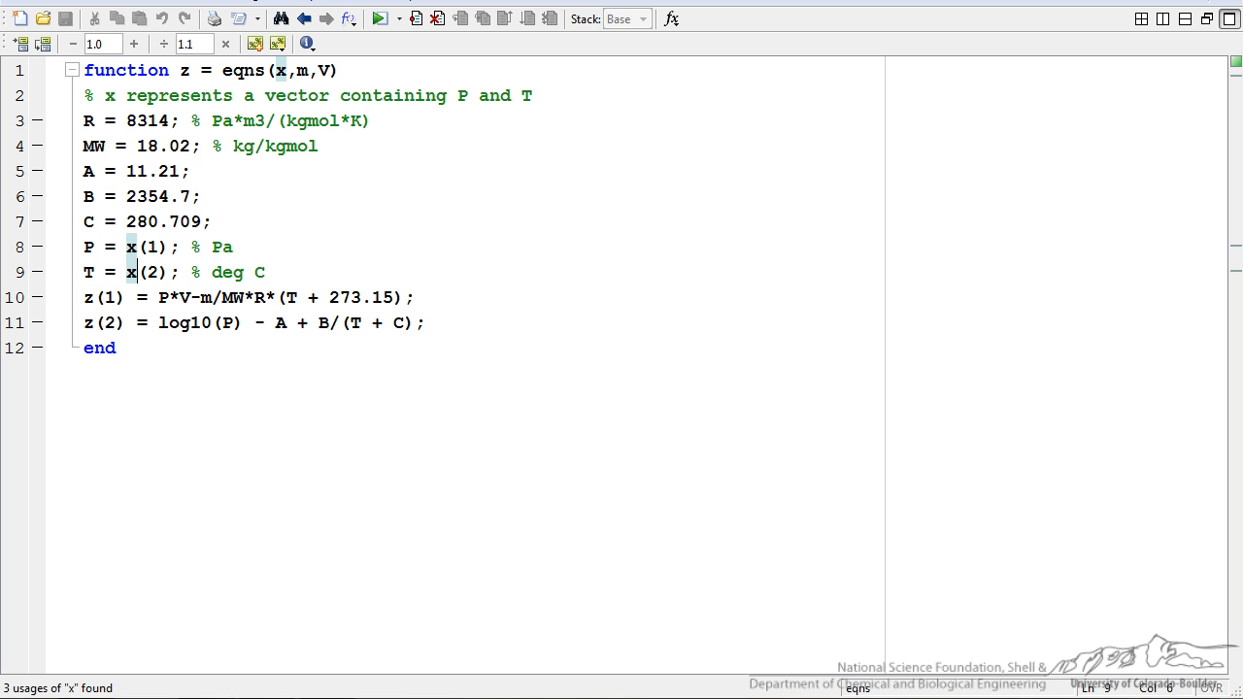
double_click(145, 246)
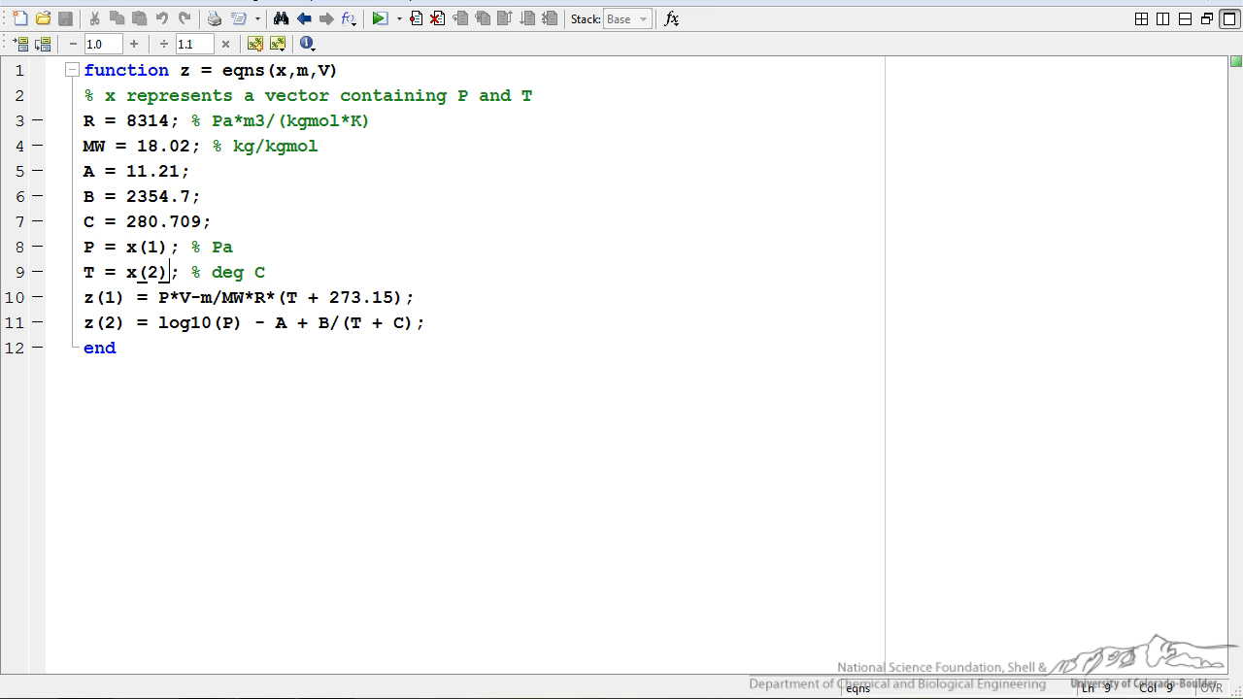
double_click(146, 271)
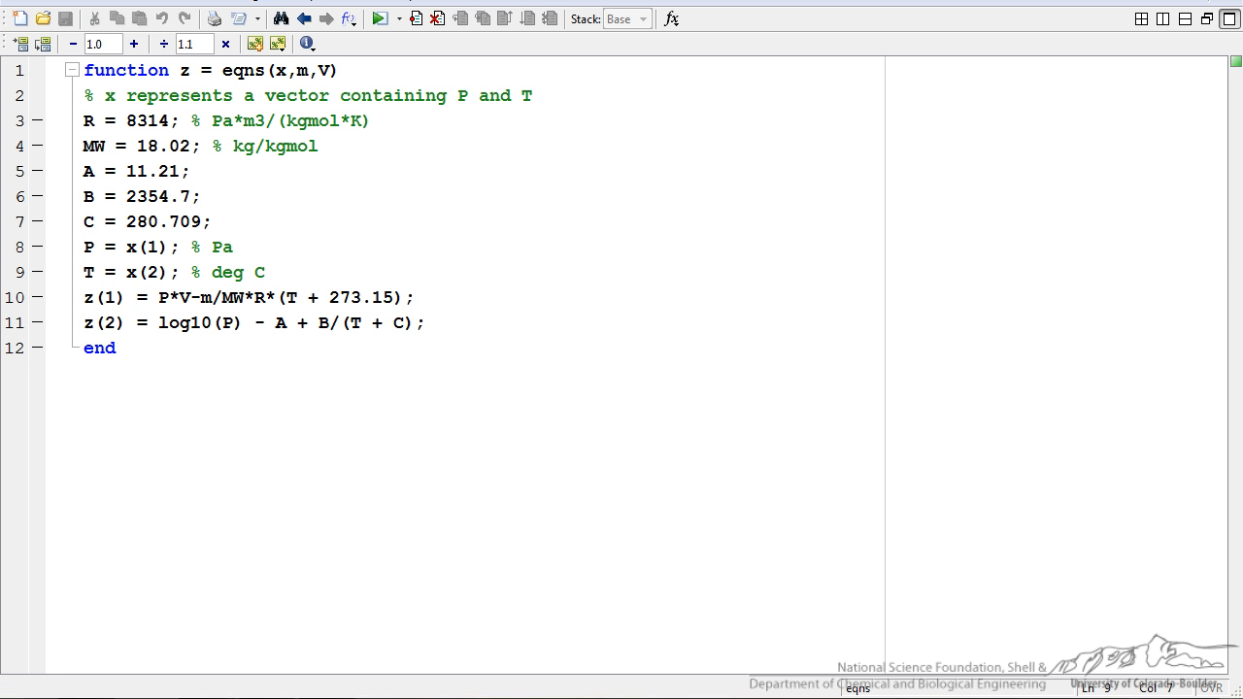
left_click(146, 272)
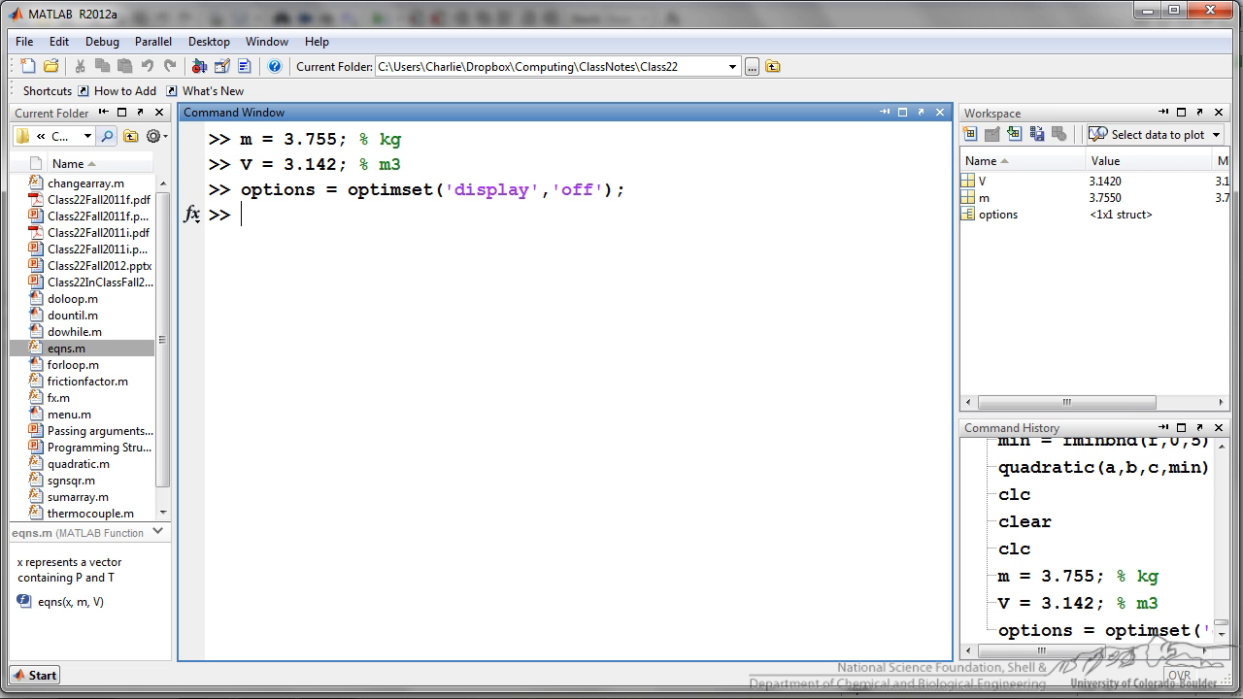
Step: Enter the handle f = @(x) eqns(x,m,V) with m = 3.755 kg and V = 3.142 m3 fixed
type("f = @(x) eqns(x,m,V)")
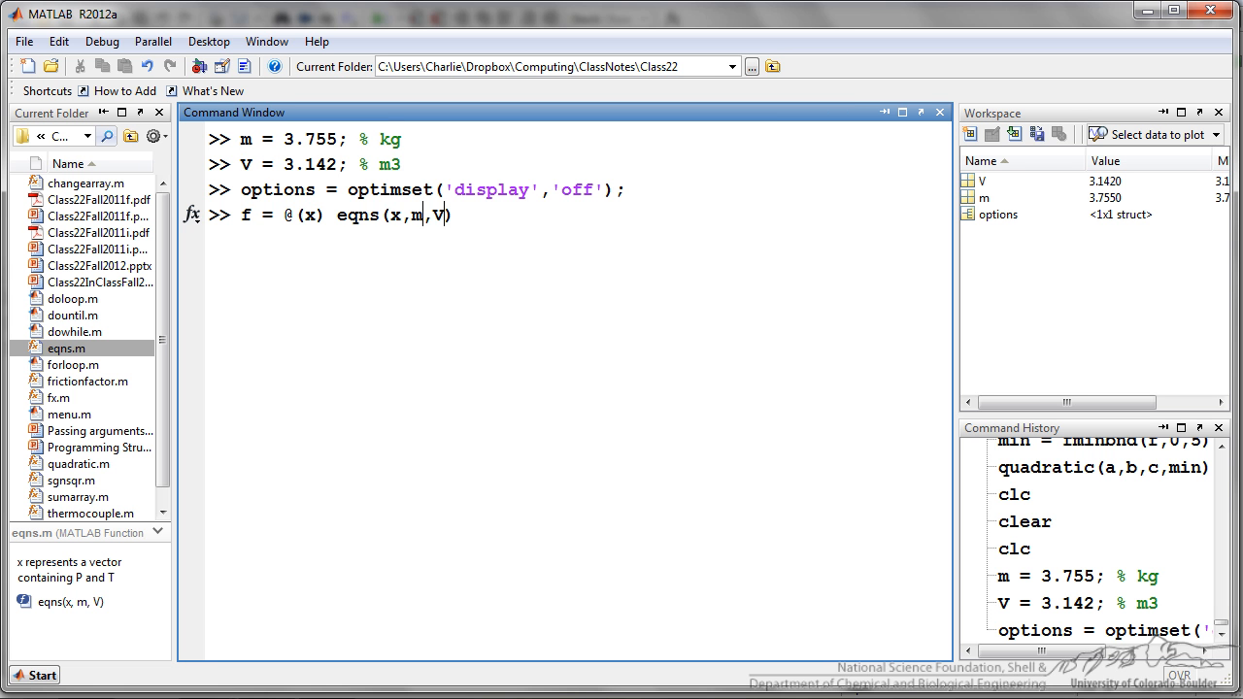
Step: Create f and enter x = fsolve(f,[200000 150],options); with the initial guess 200000 Pa and 150 °C
double_click(412, 214)
type("x = fsolve(f,[200000 150],options);")
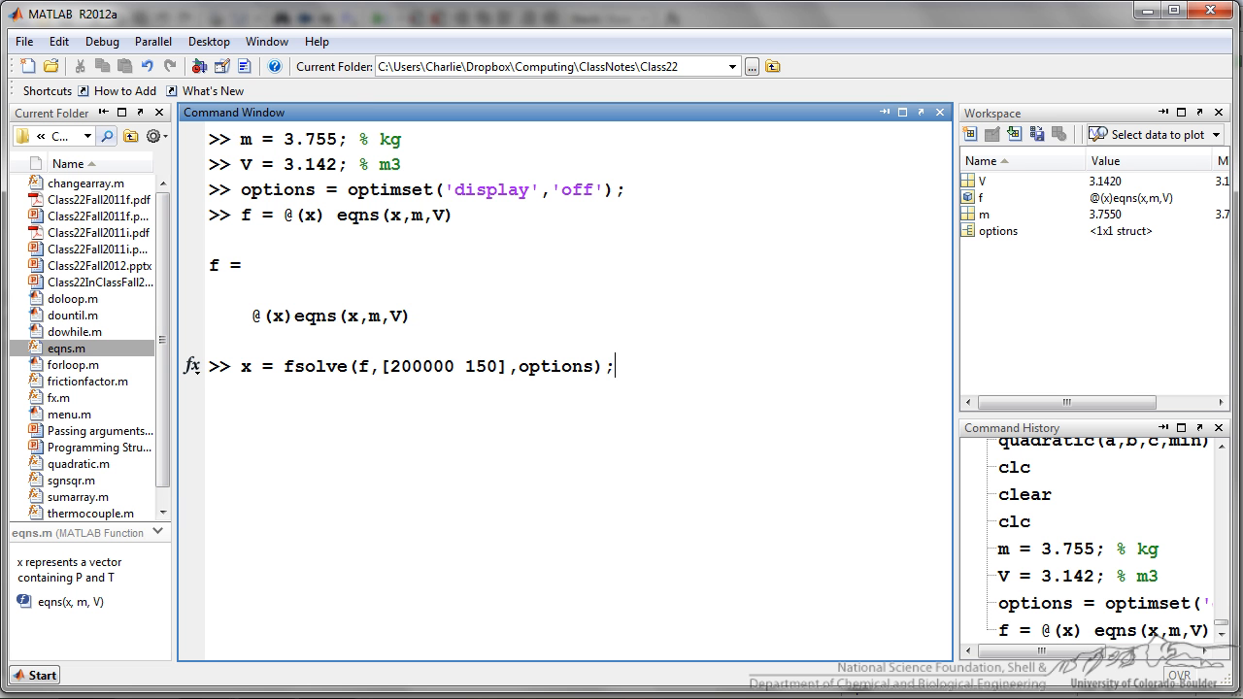
double_click(361, 365)
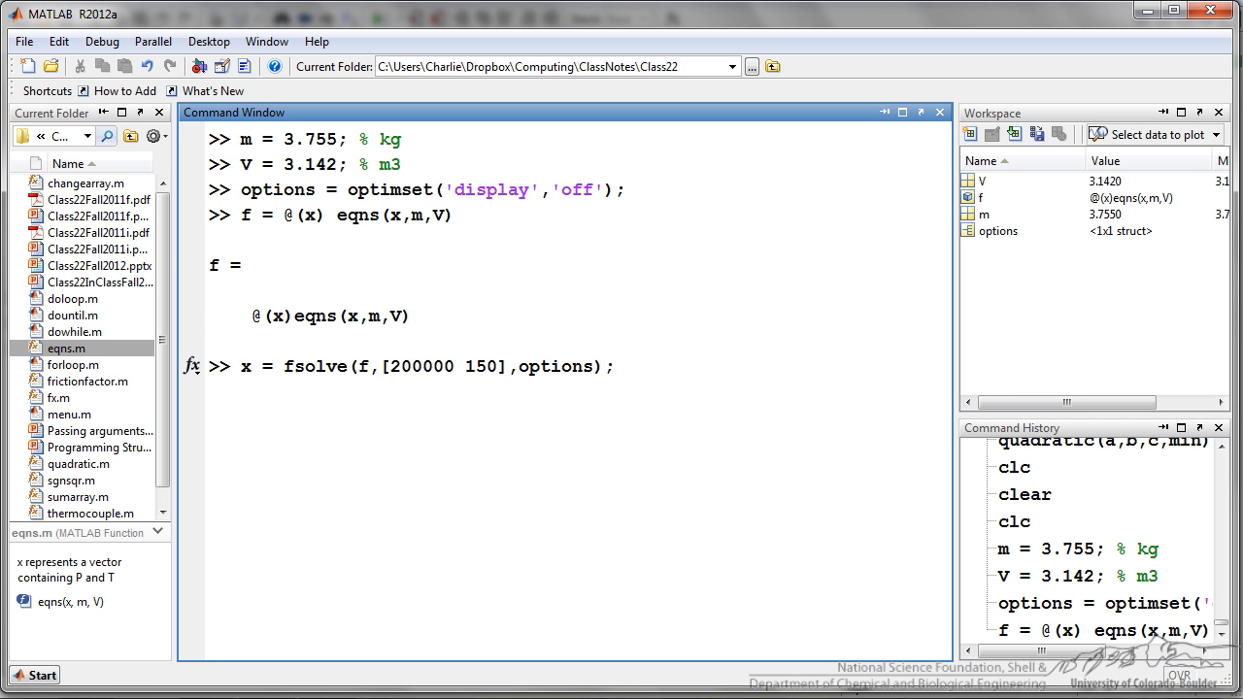
double_click(555, 365)
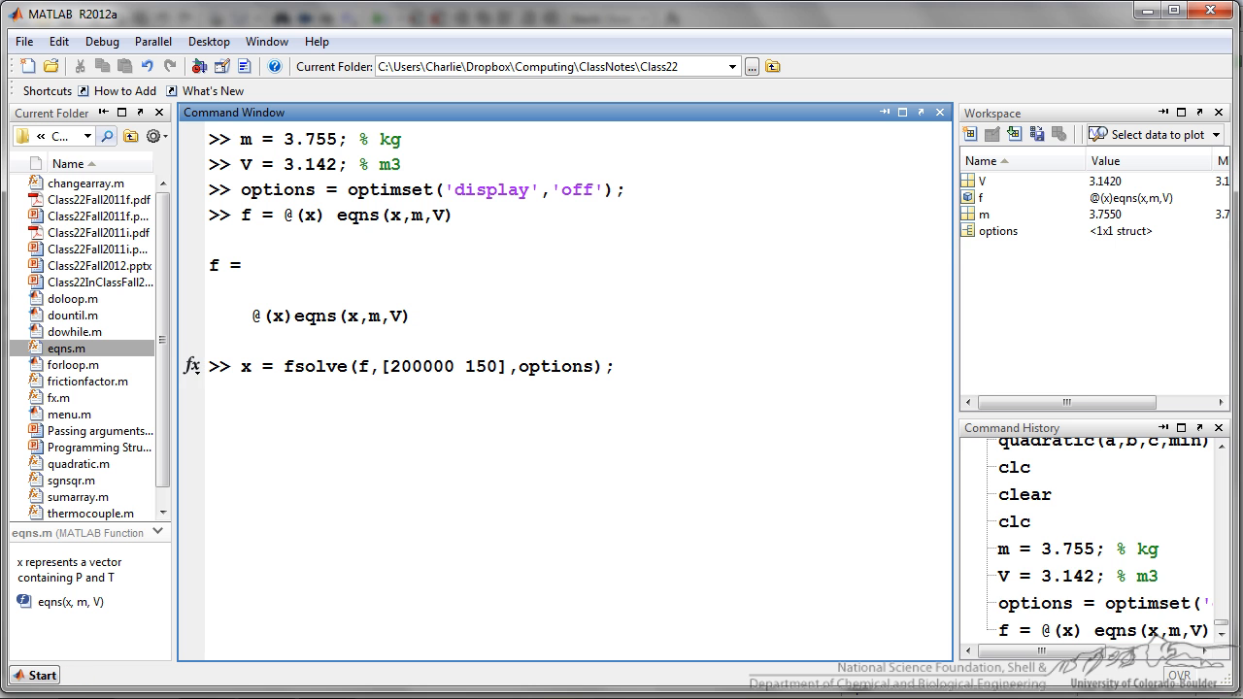
Step: Run fsolve, display x, and switch to format short e
key("Return")
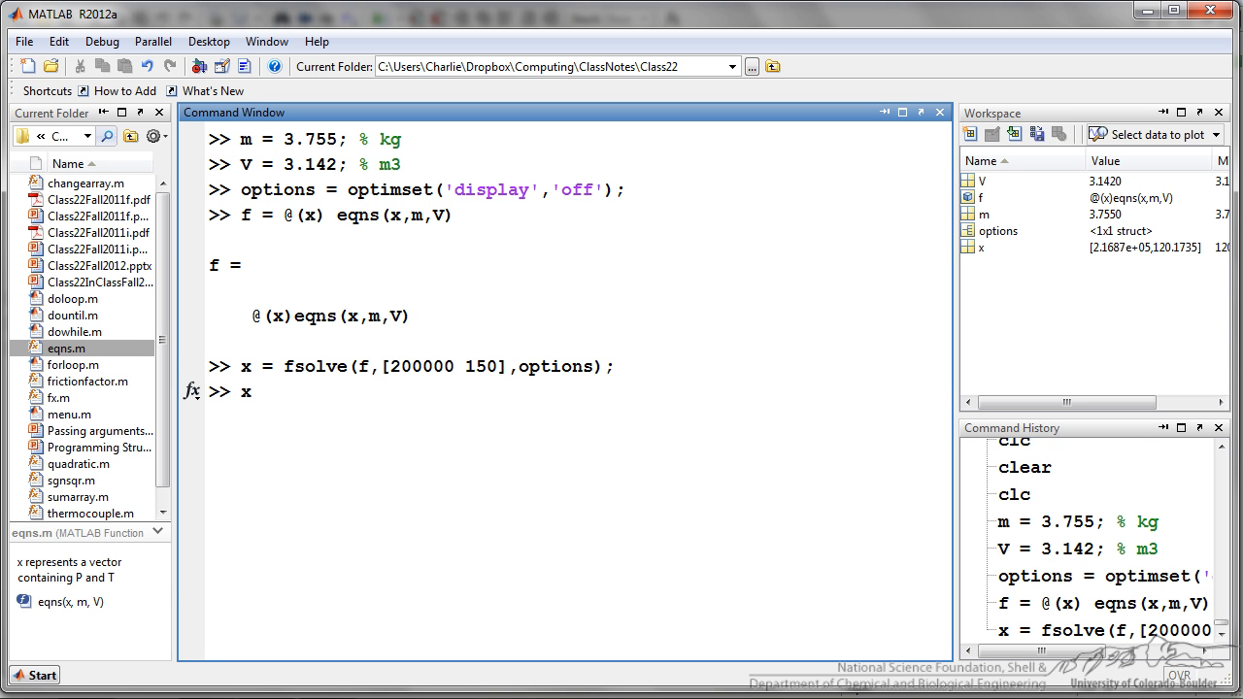
key("Return")
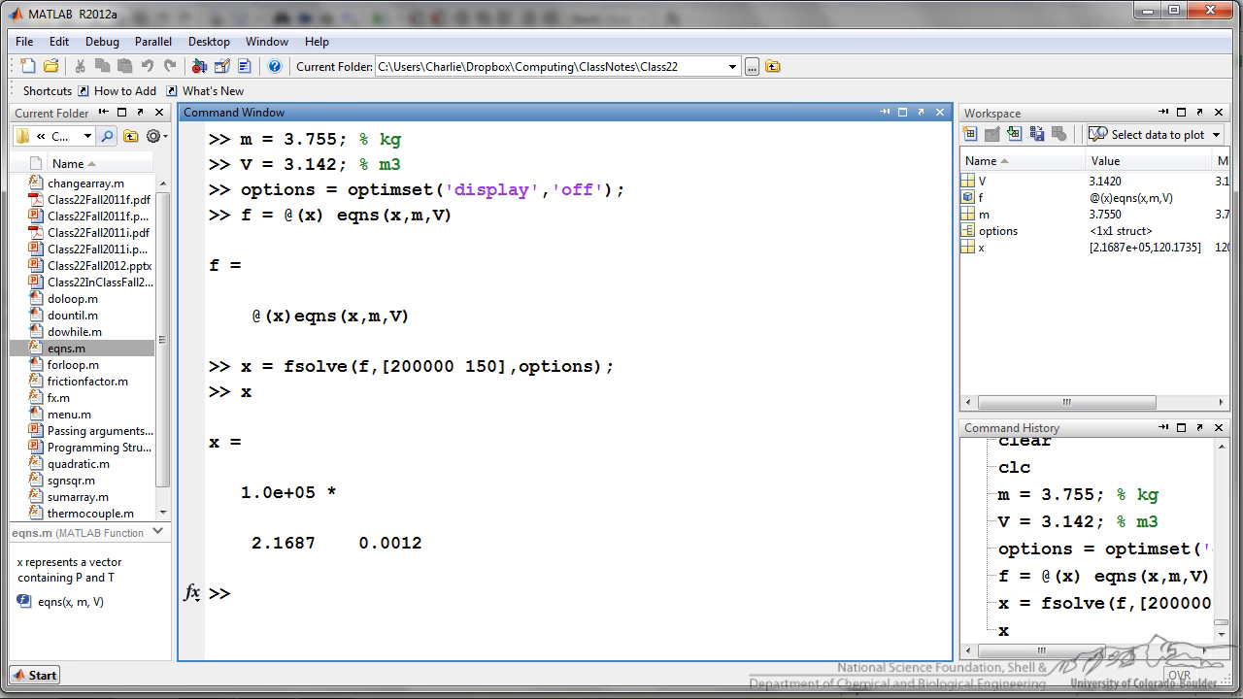
type("form")
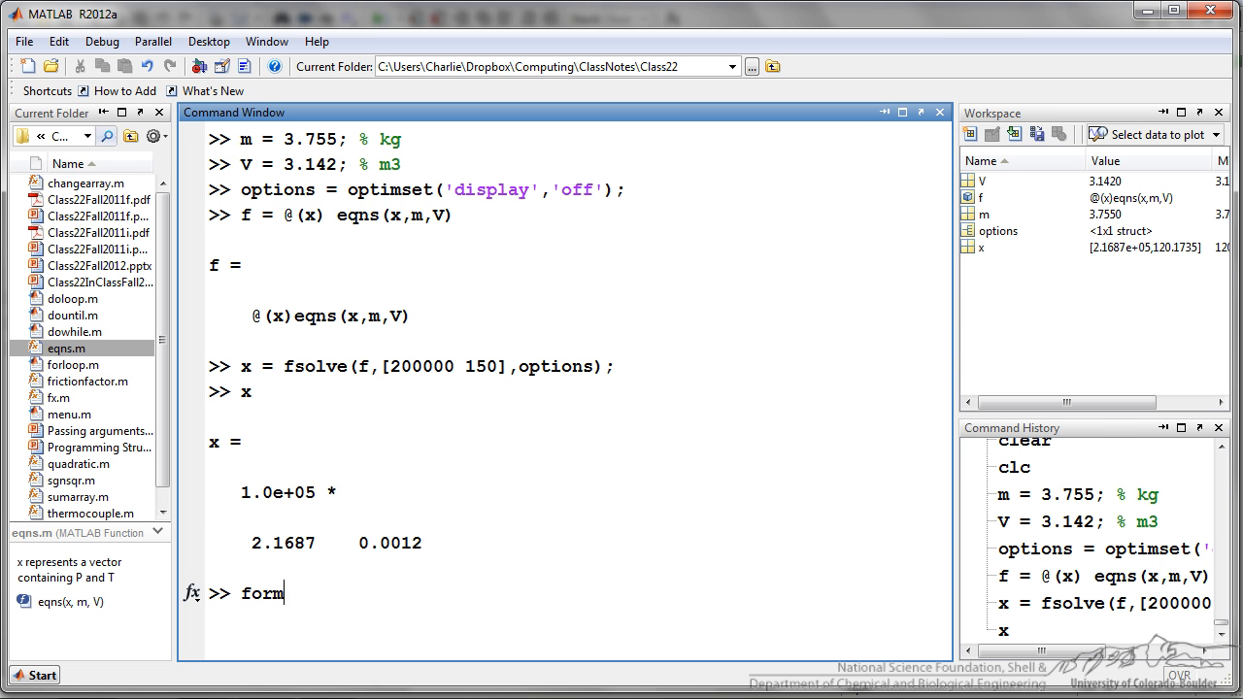
type("at short e")
type("x")
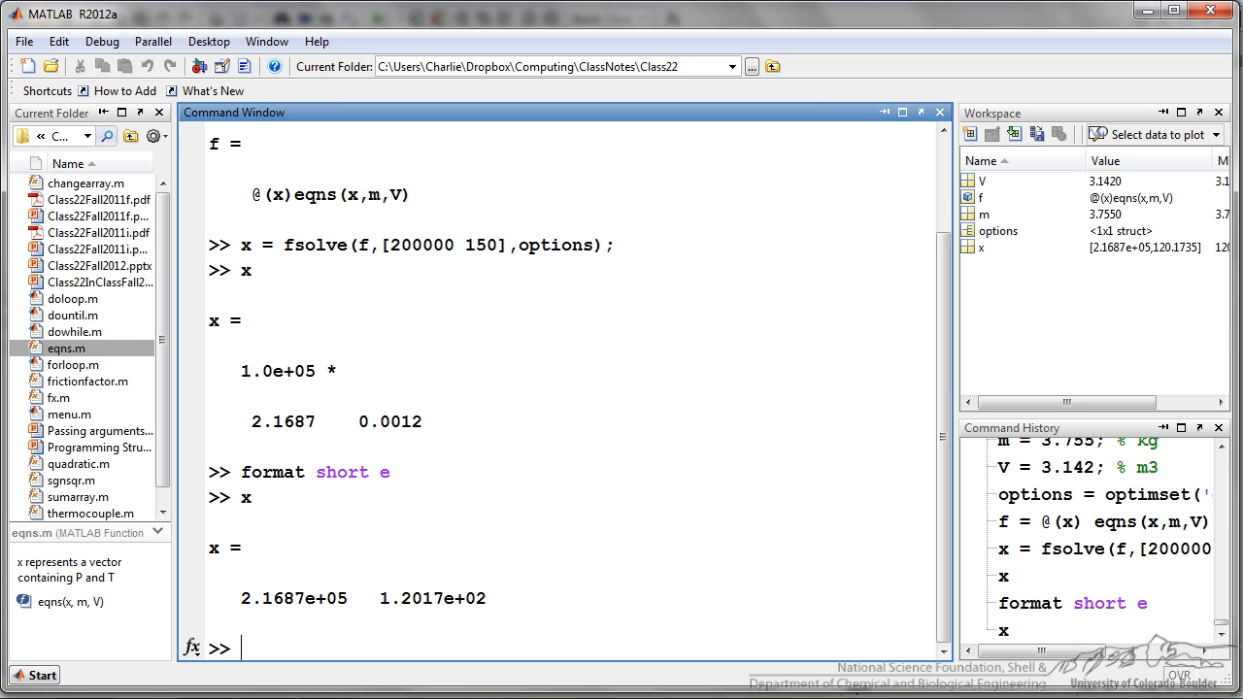
Step: Highlight the solved pressure 2.1687e+05 Pa and temperature 1.2017e+02 °C
double_click(243, 598)
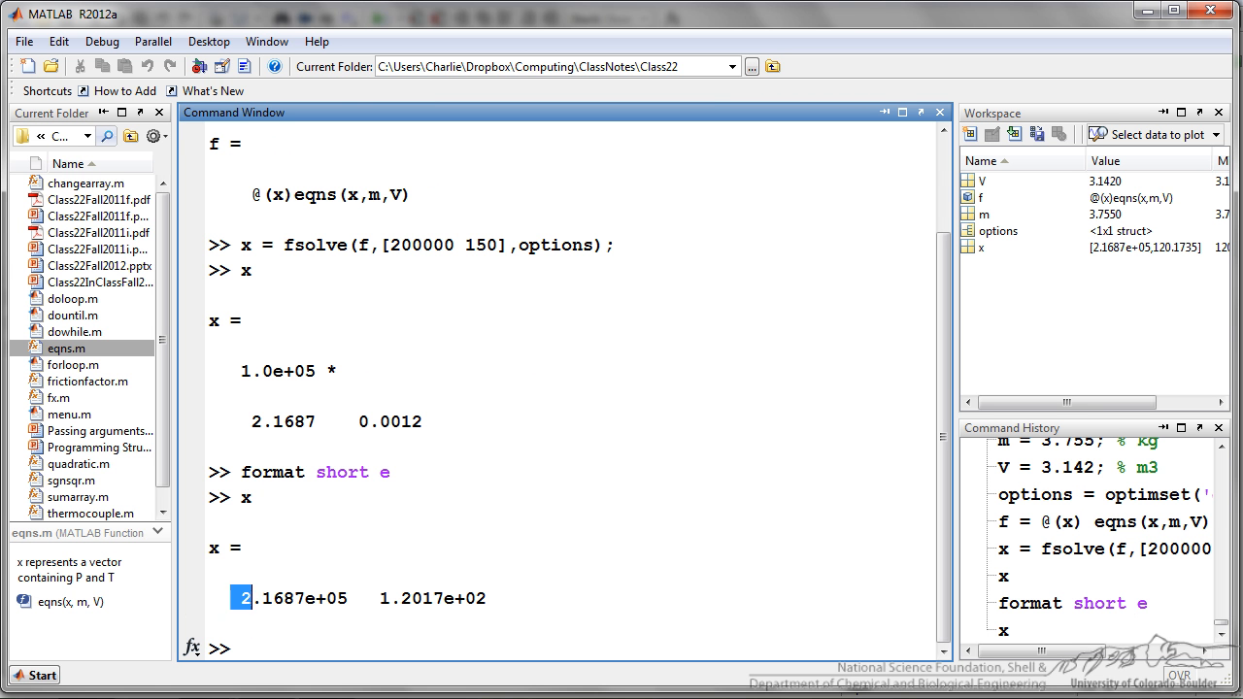
double_click(291, 598)
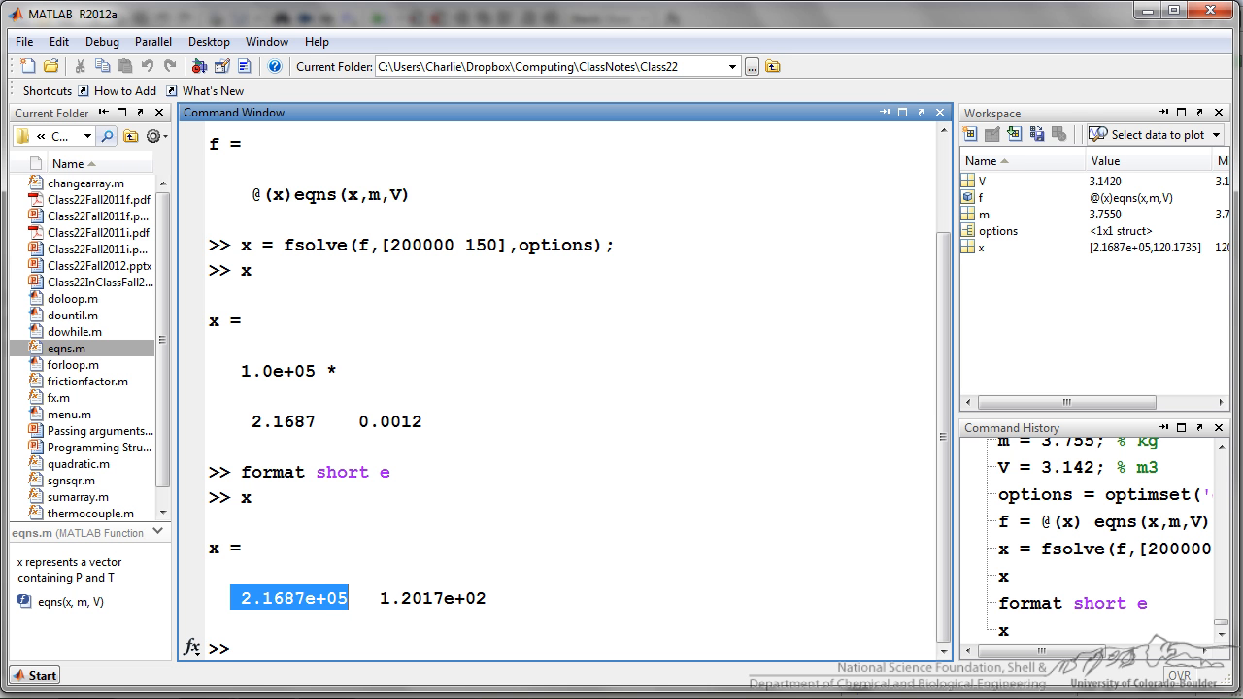
left_click(402, 598)
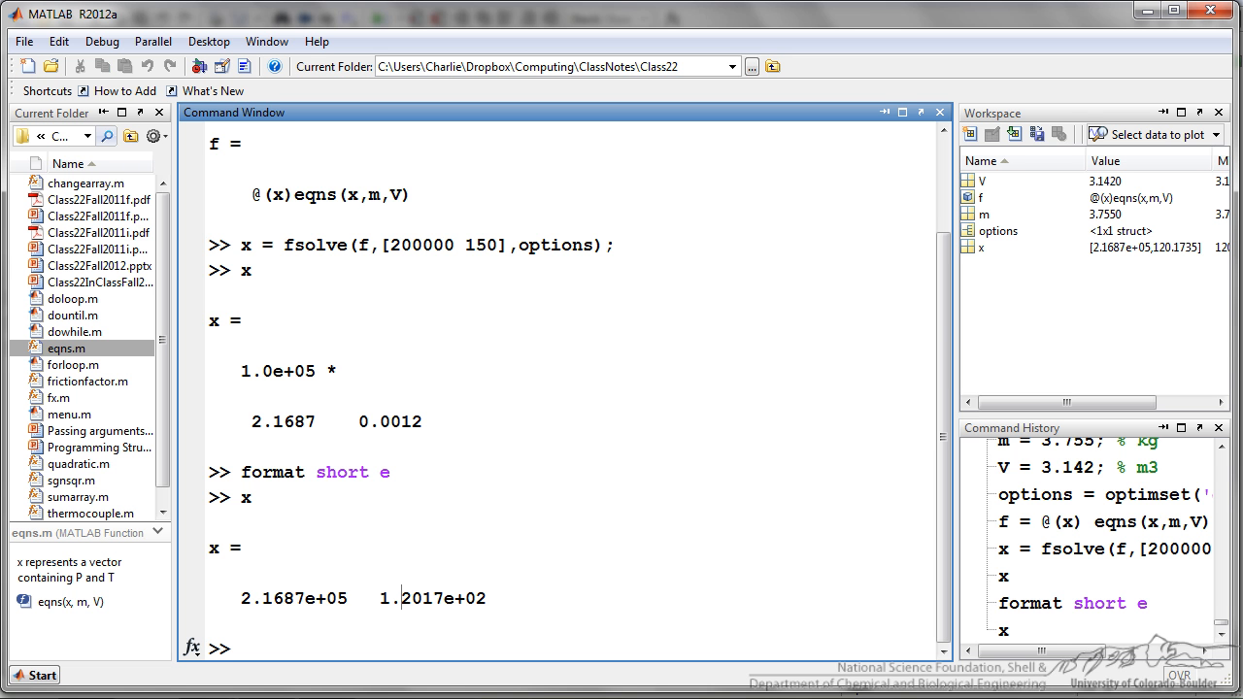
double_click(393, 598)
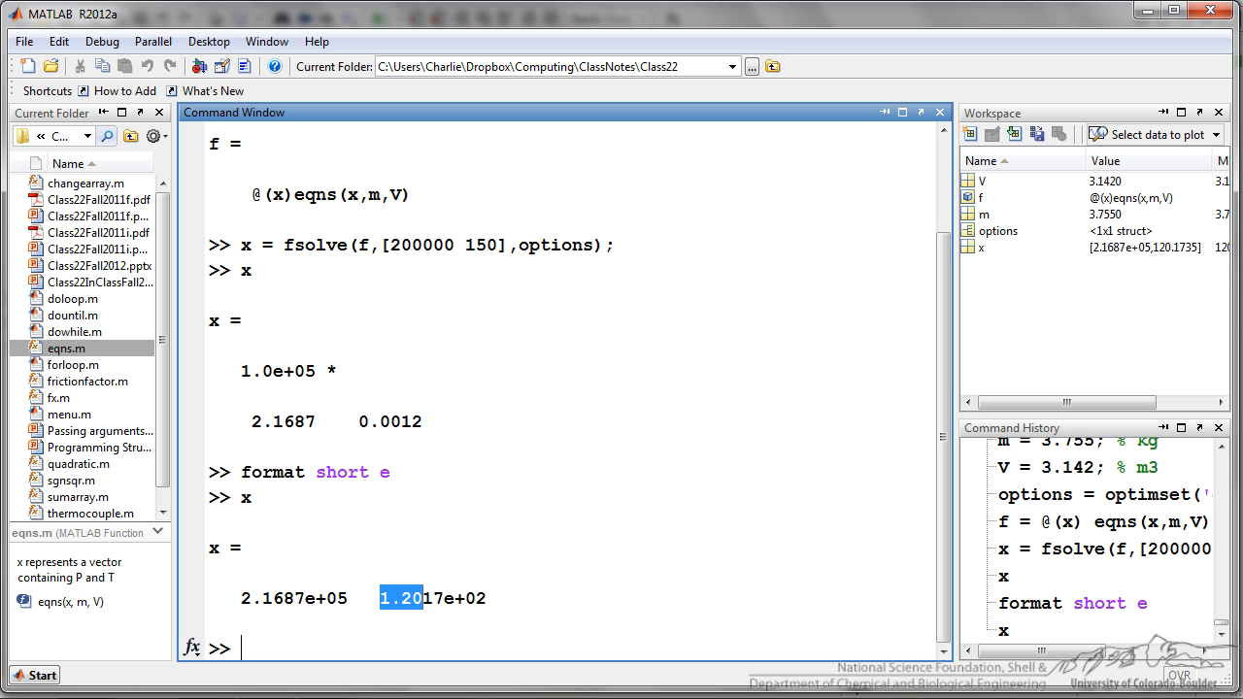